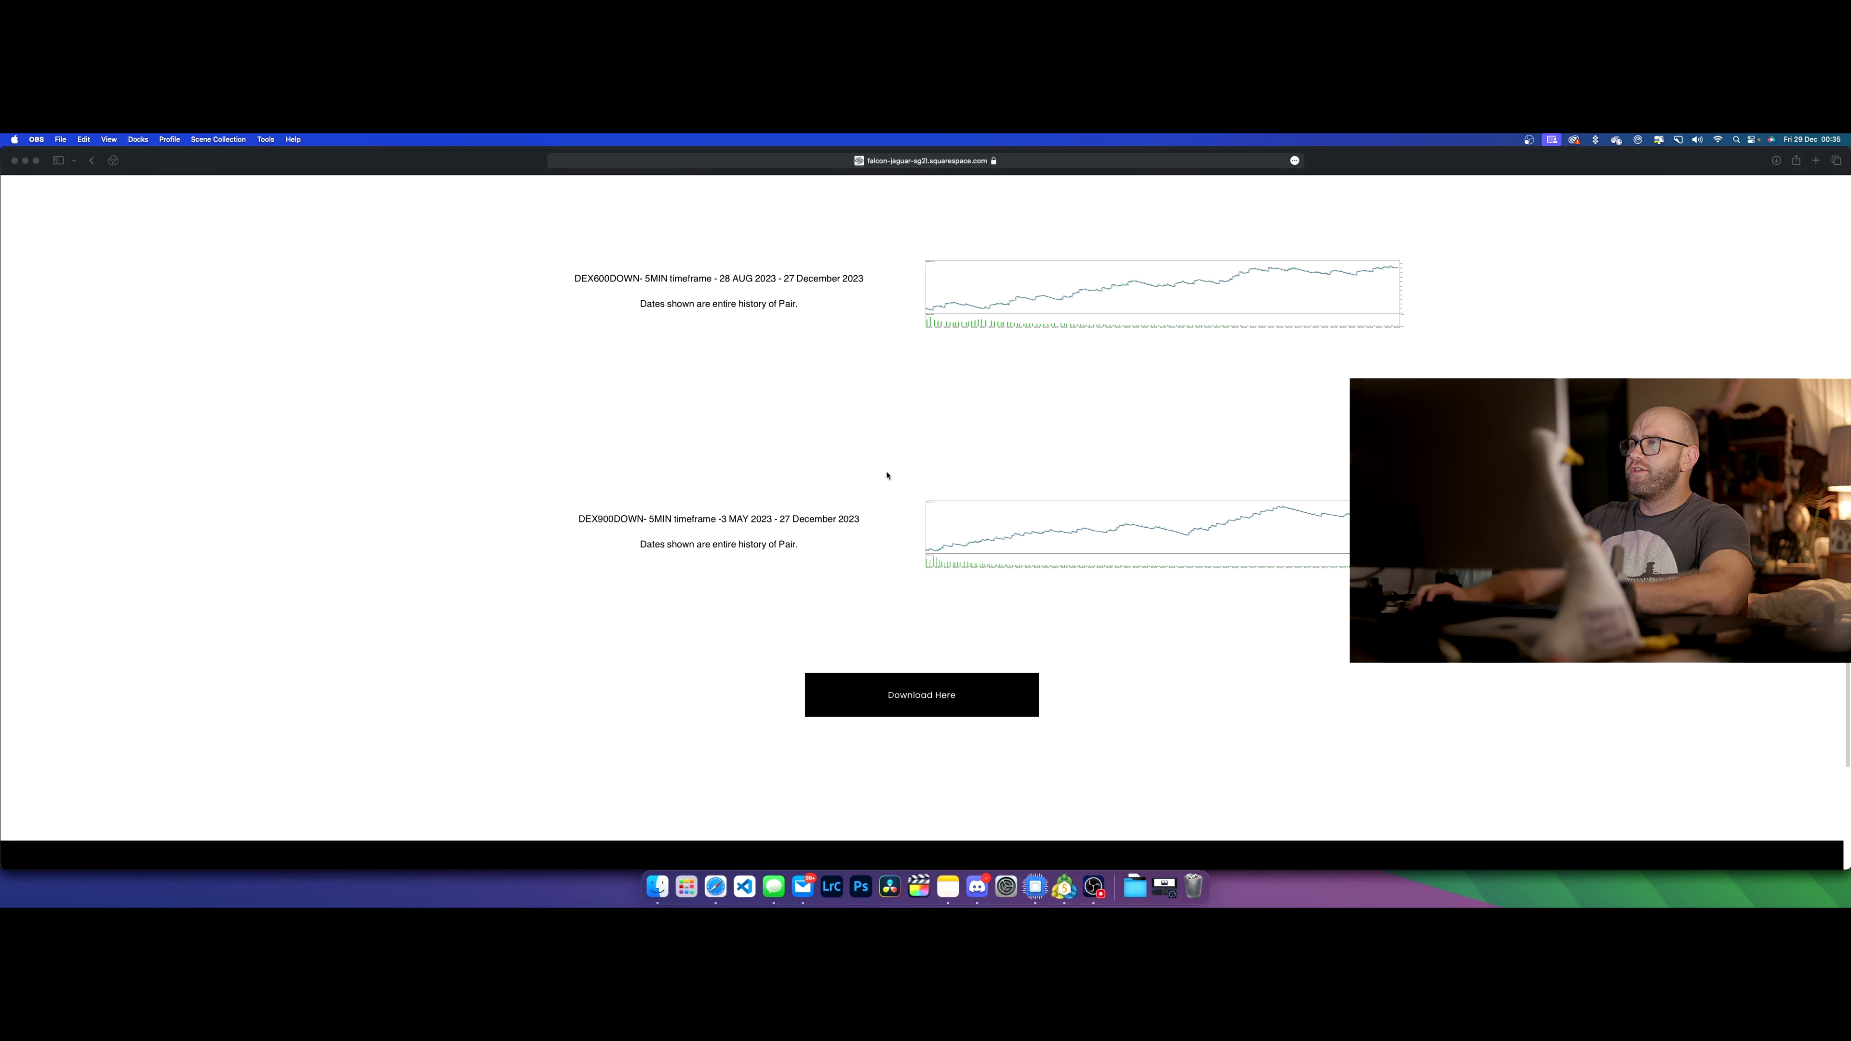
mouse_move(1021, 526)
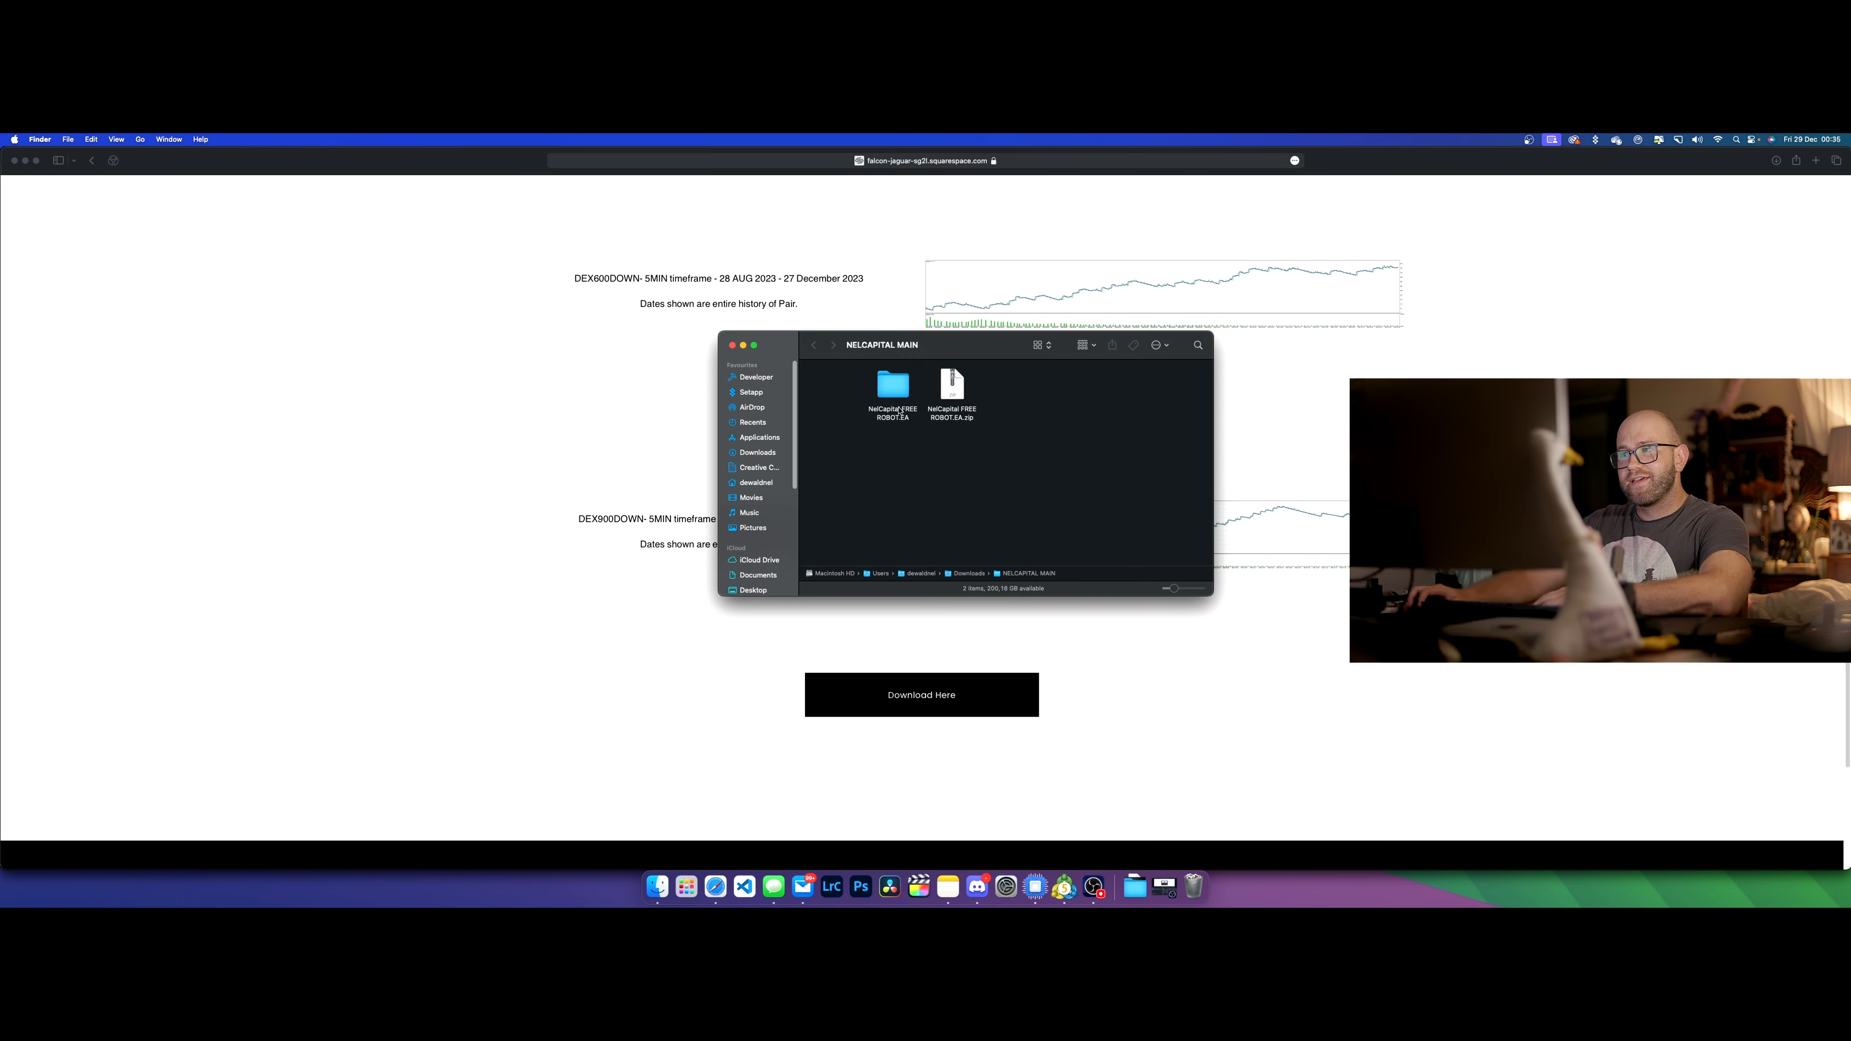
- Open the NelCapital FREE ROBOT.EA folder in Finder and select the free bot file
double_click(892, 387)
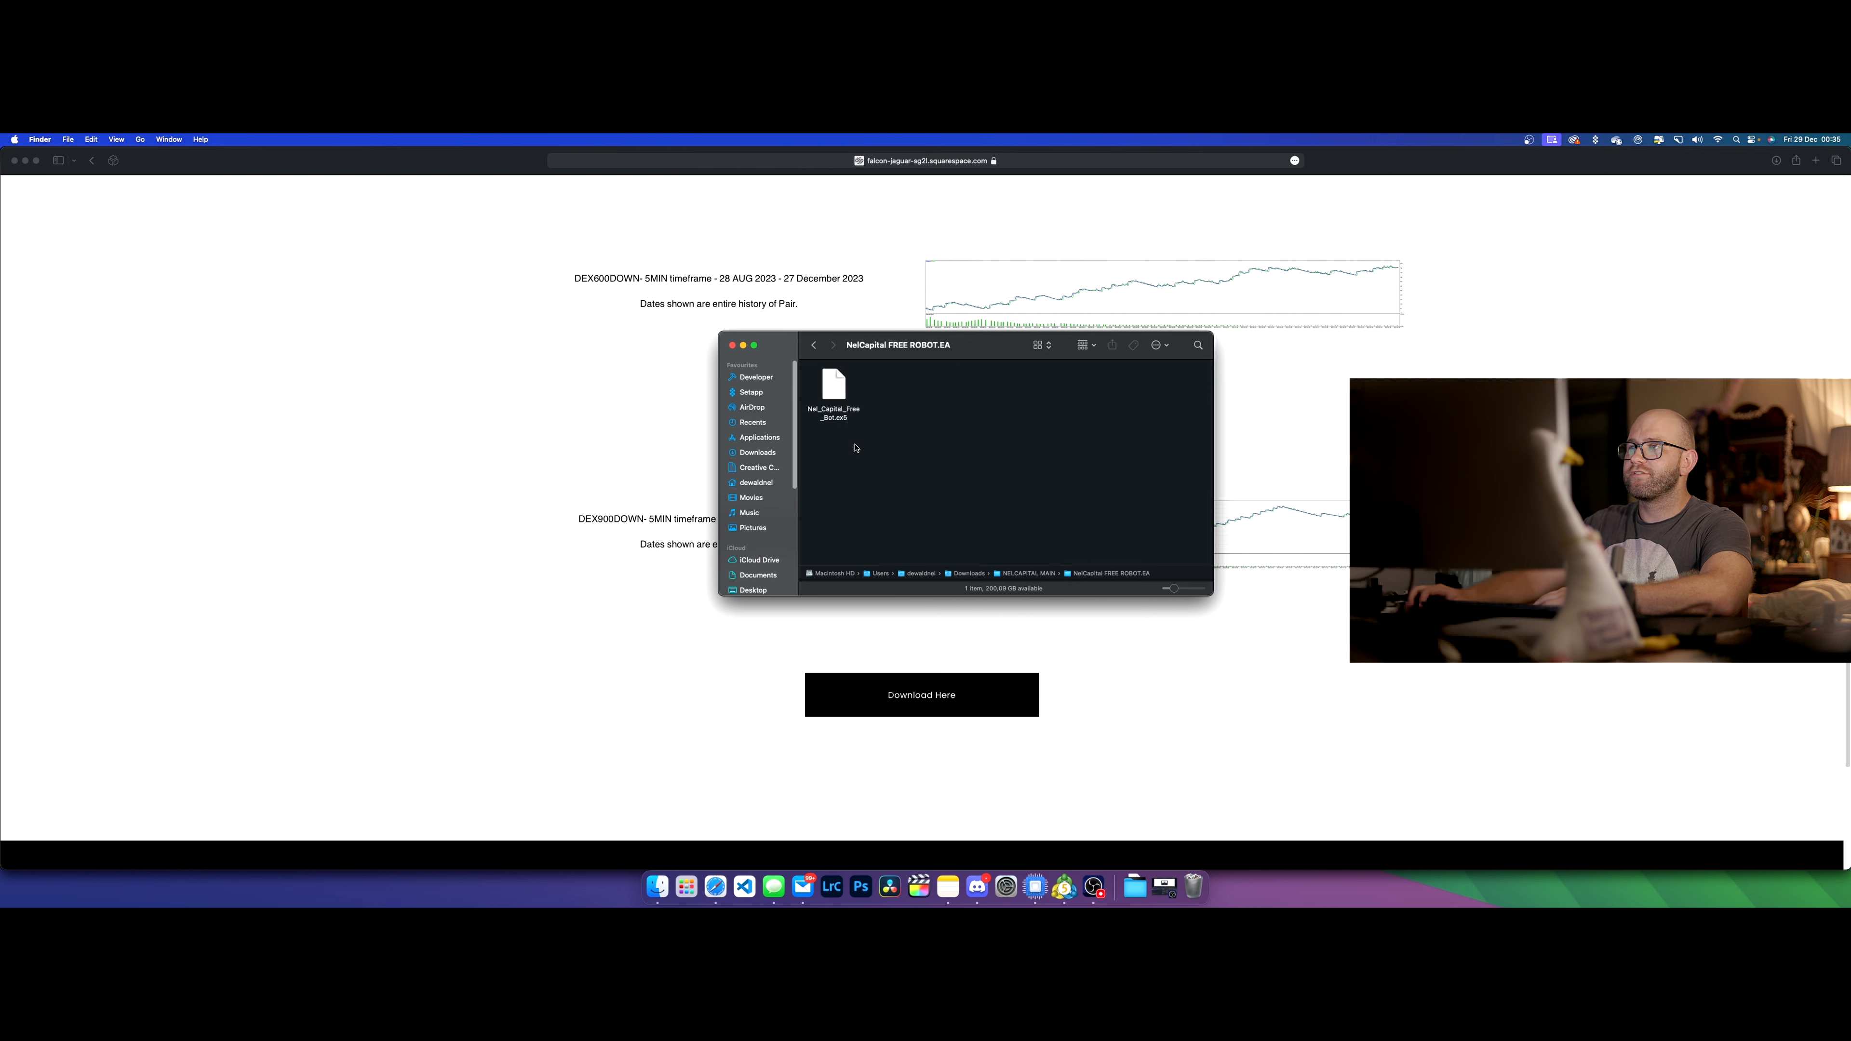
left_click(832, 390)
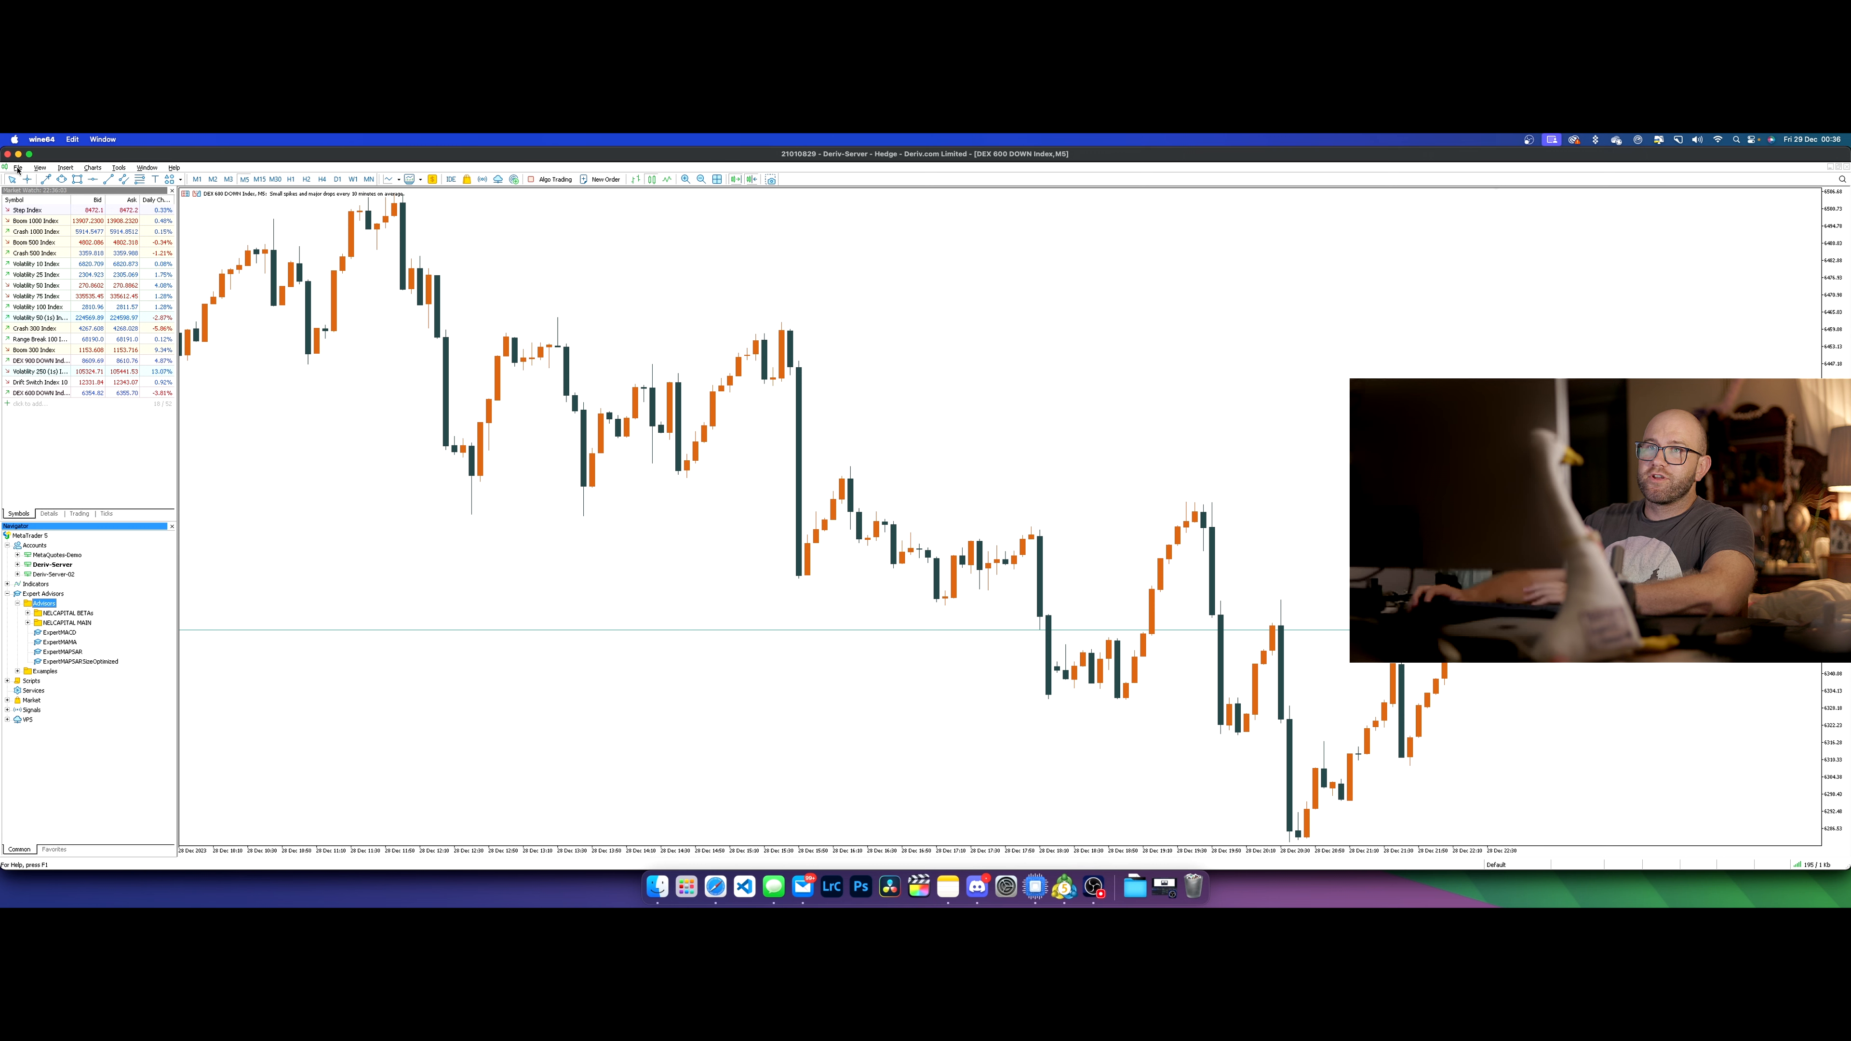
- Open the terminal's data folder and browse MQL5 > Experts > Advisors
left_click(19, 167)
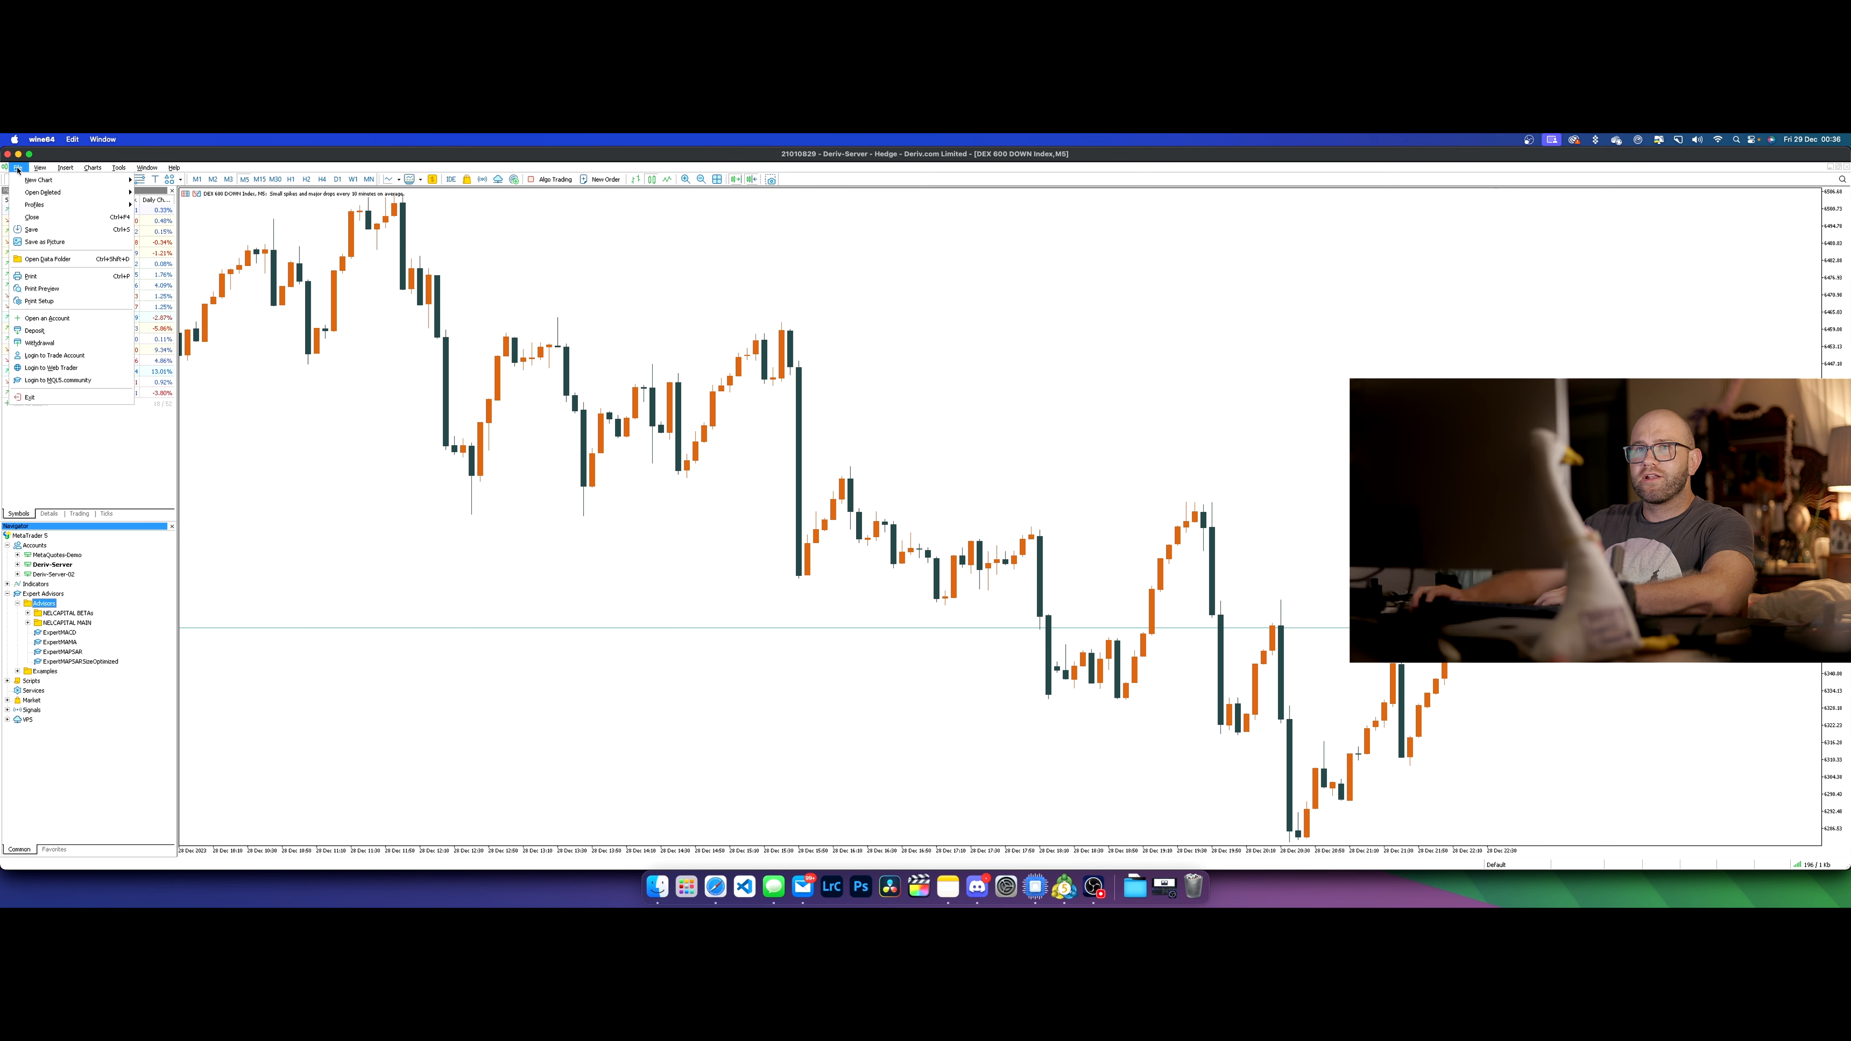
mouse_move(47, 258)
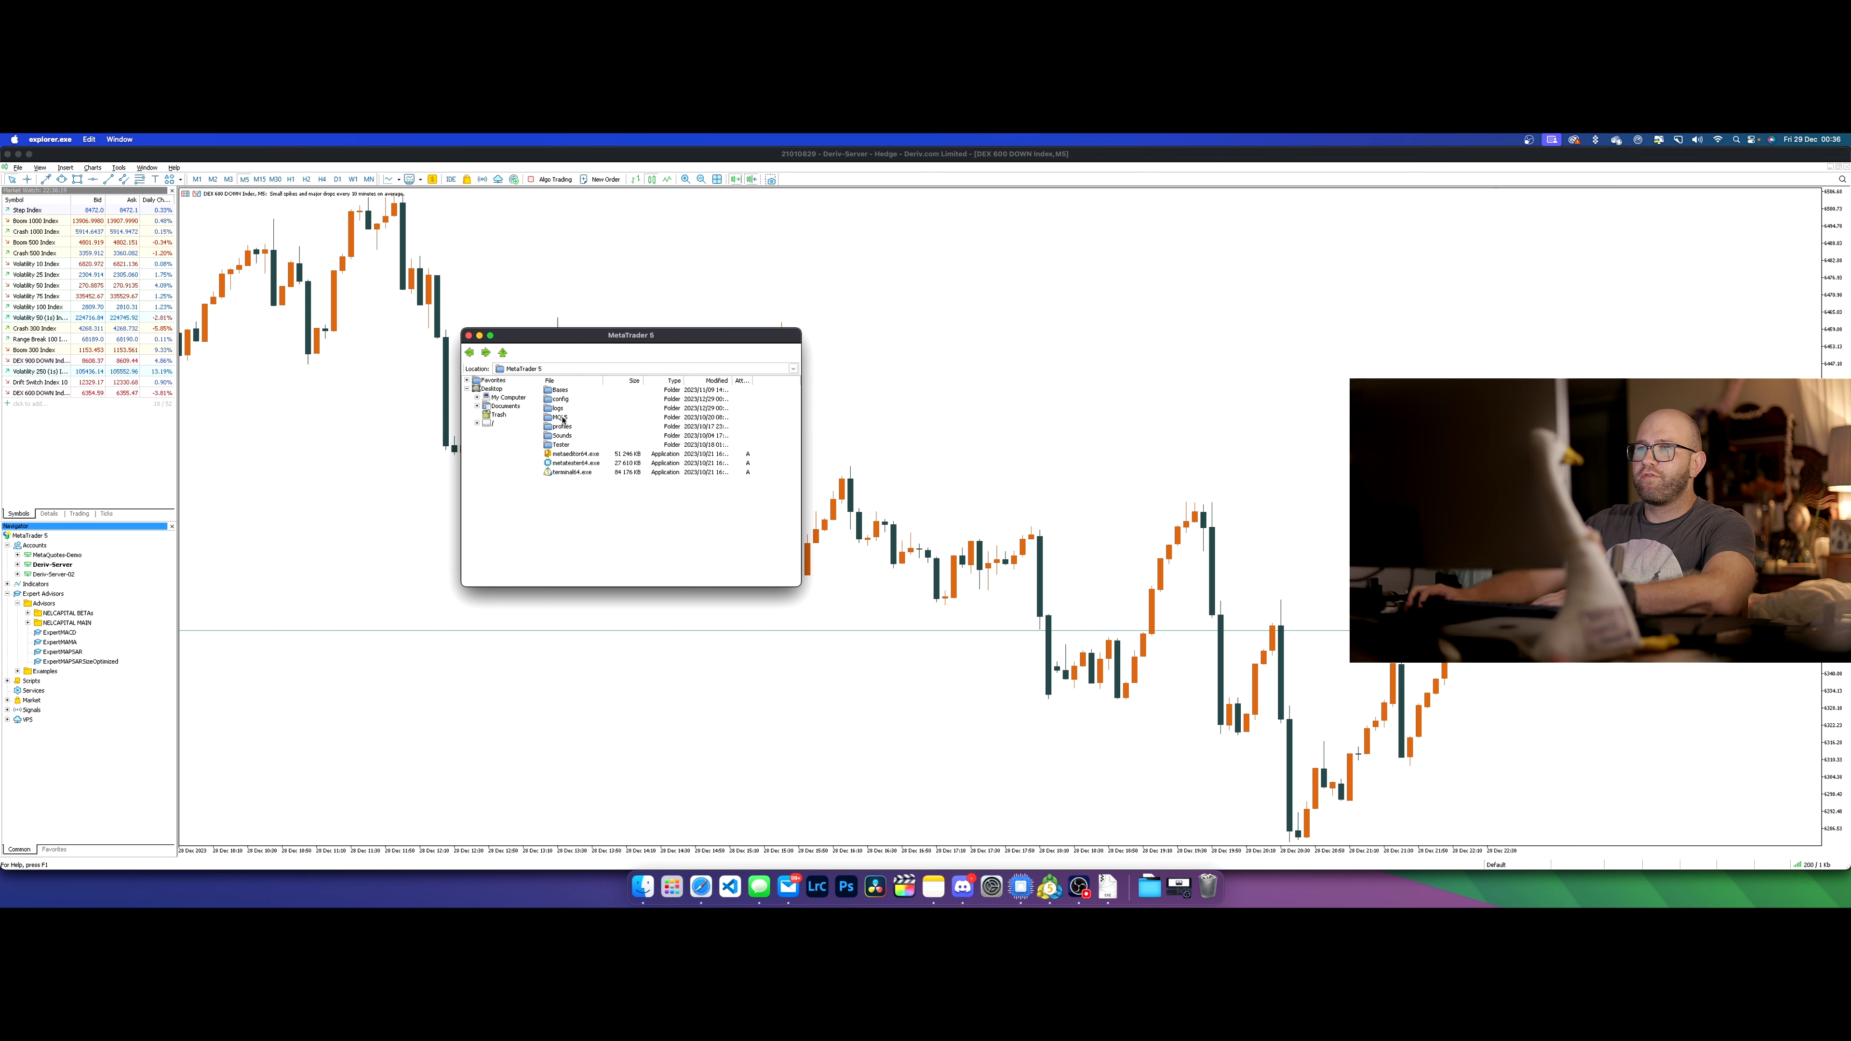
double_click(561, 416)
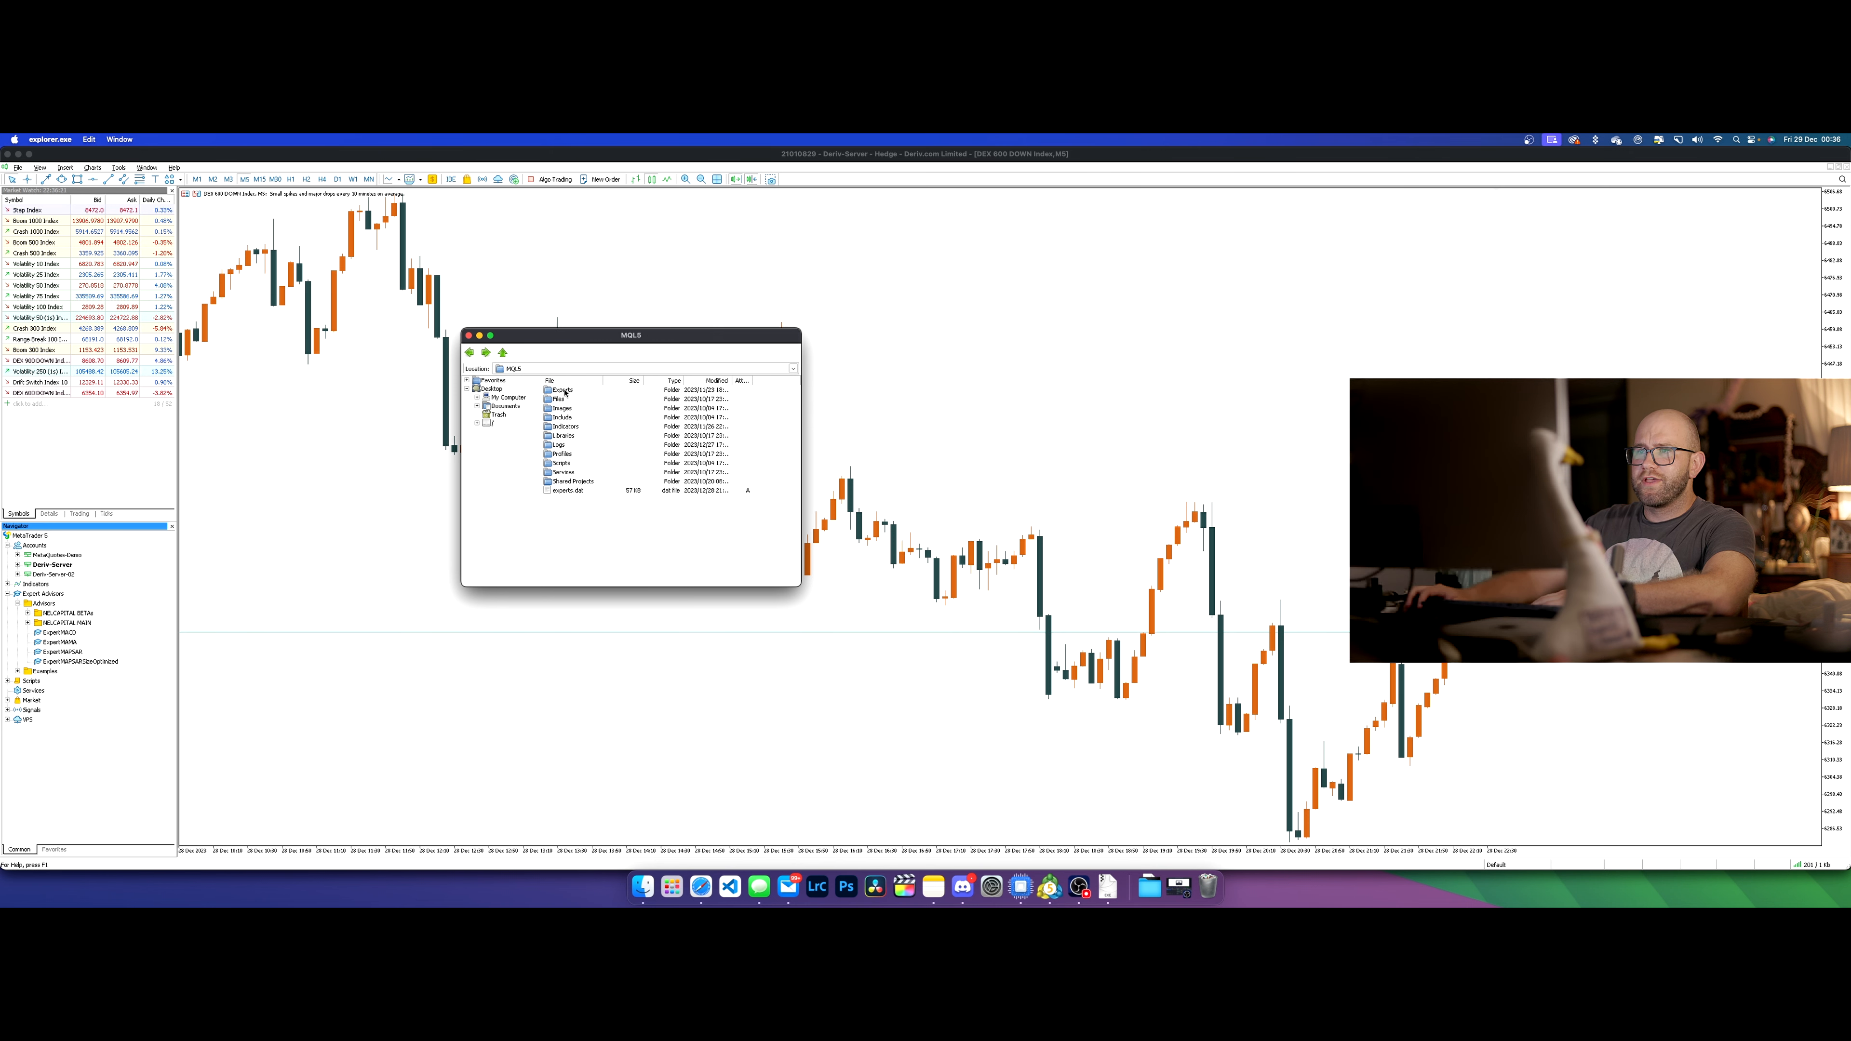
double_click(562, 389)
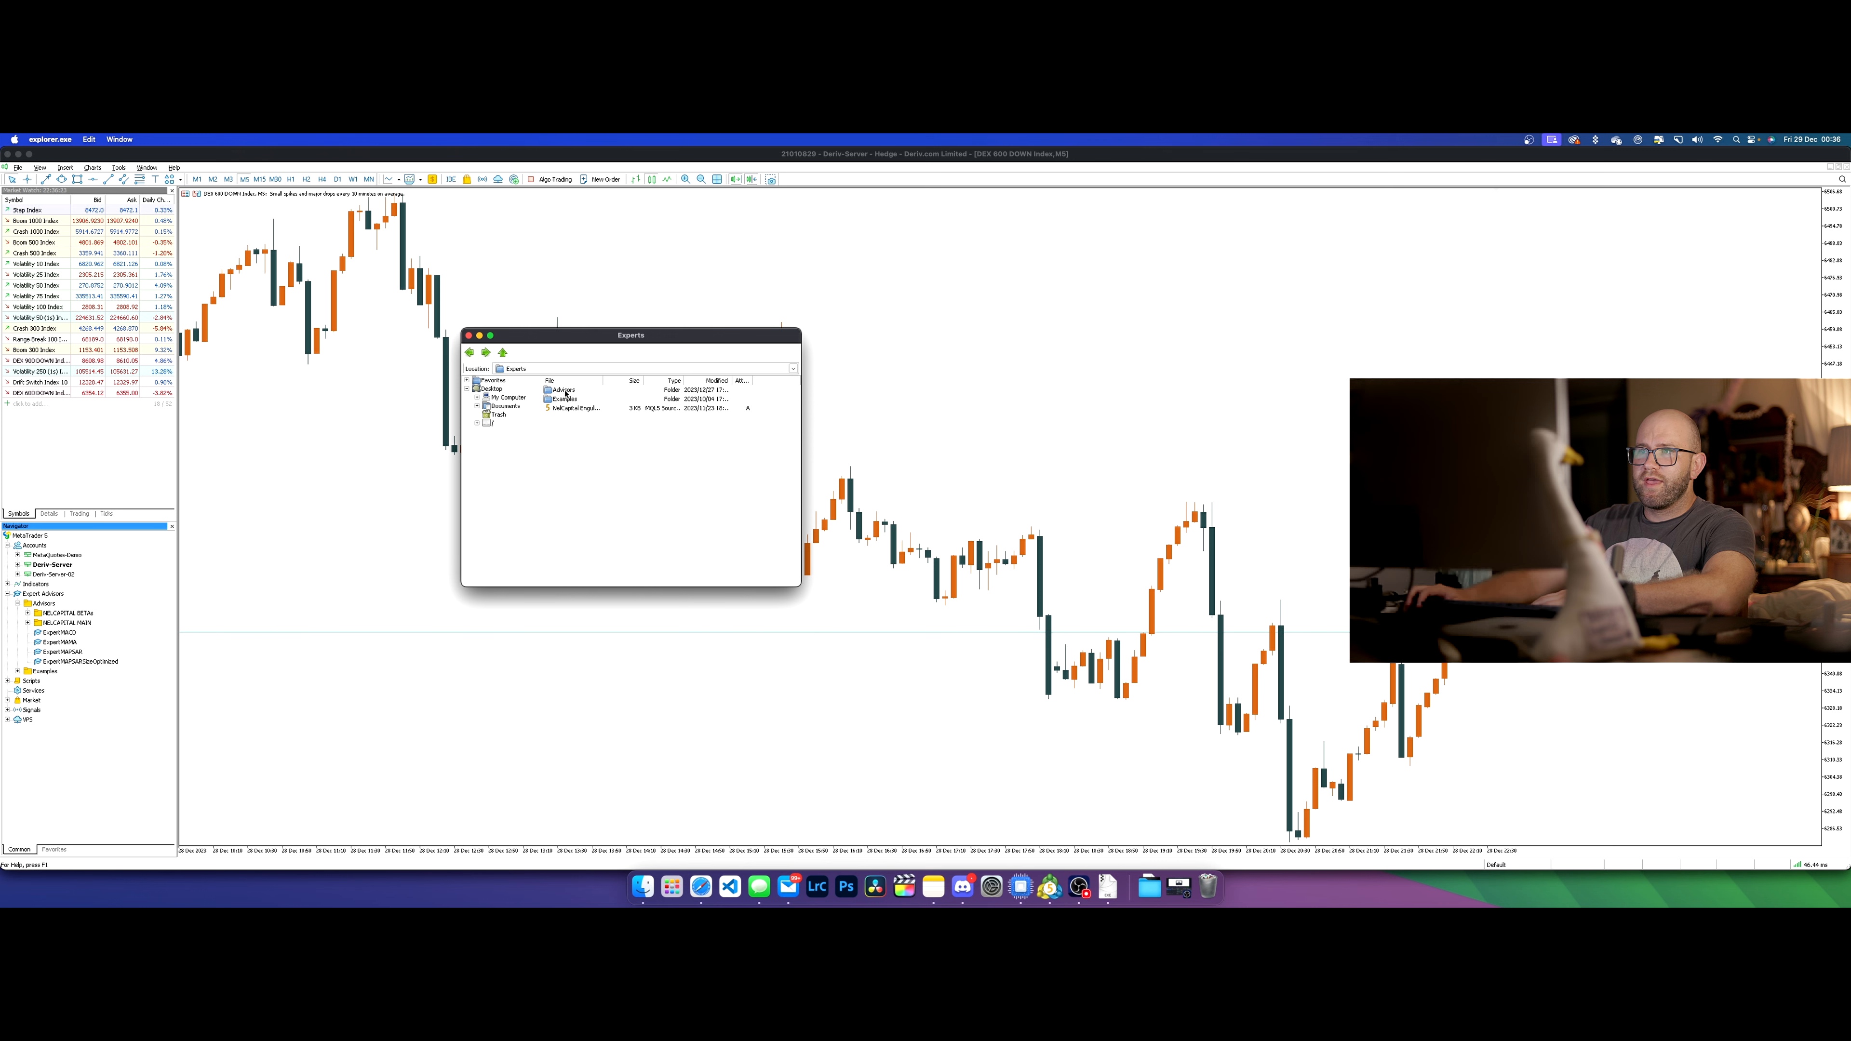
double_click(563, 390)
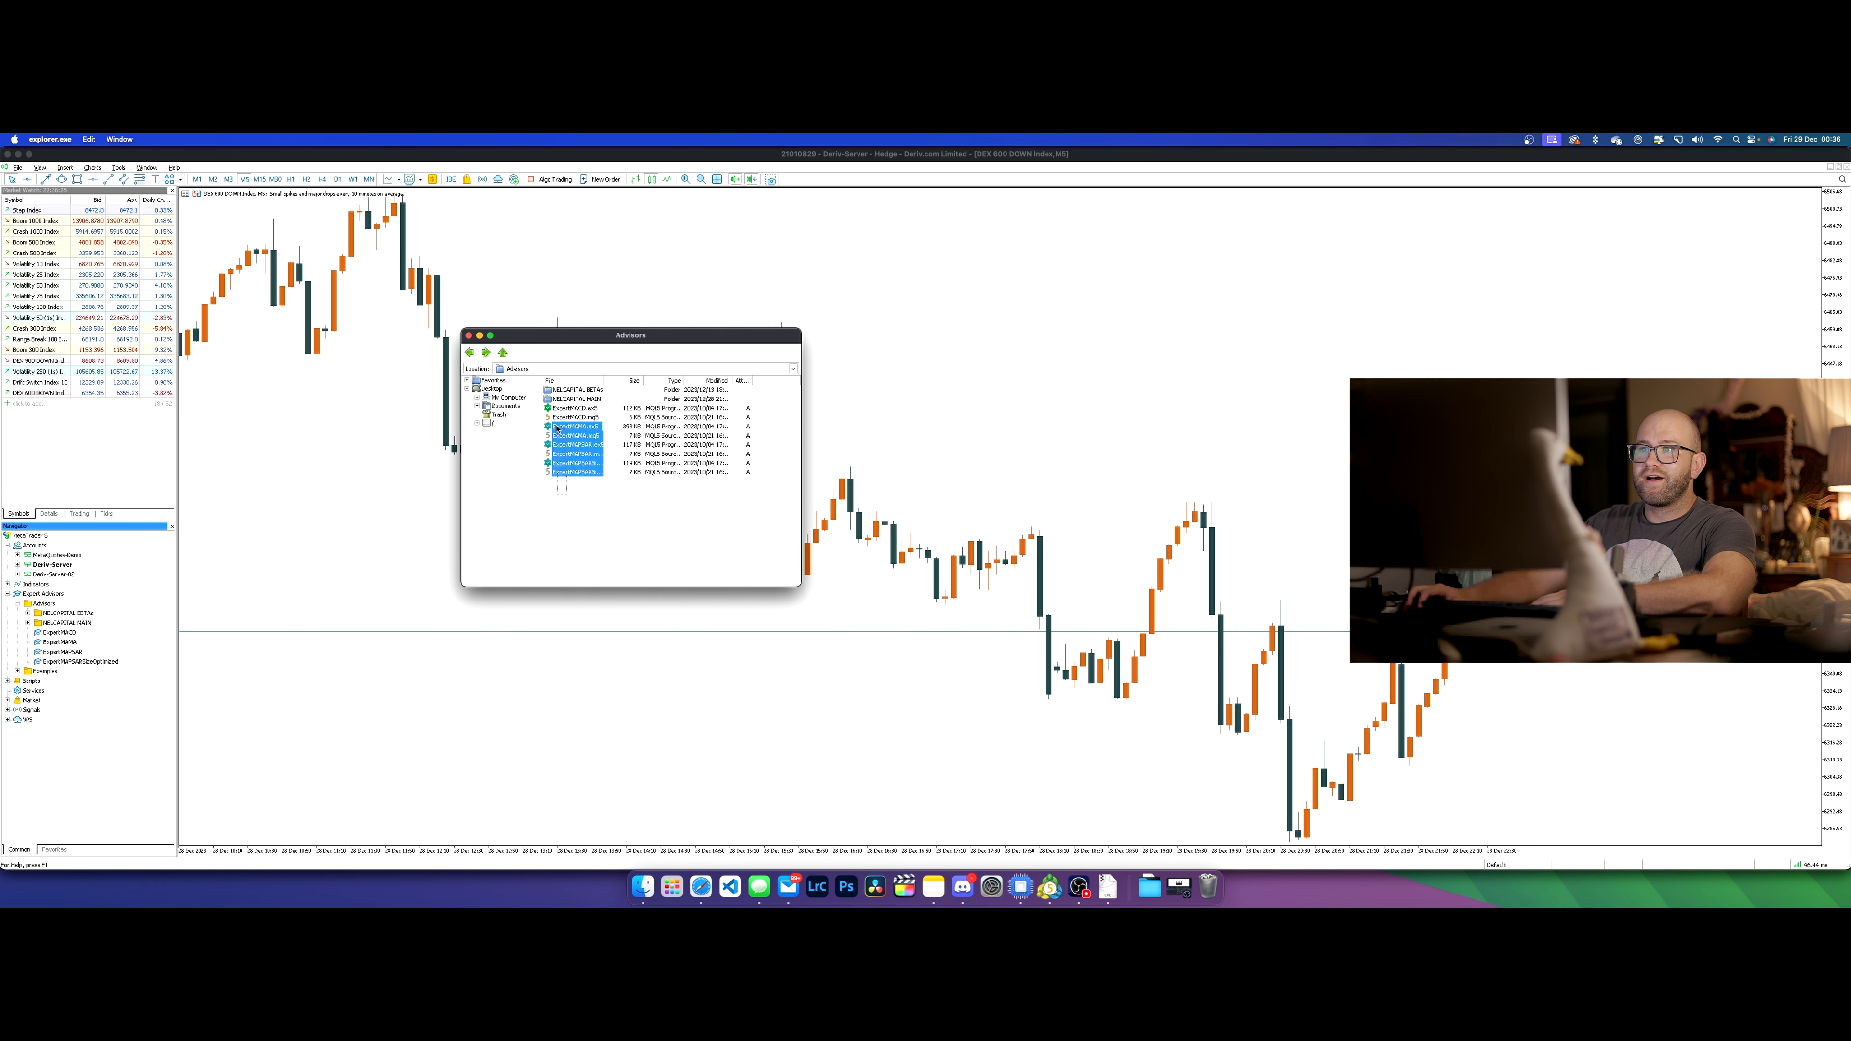
left_click(573, 504)
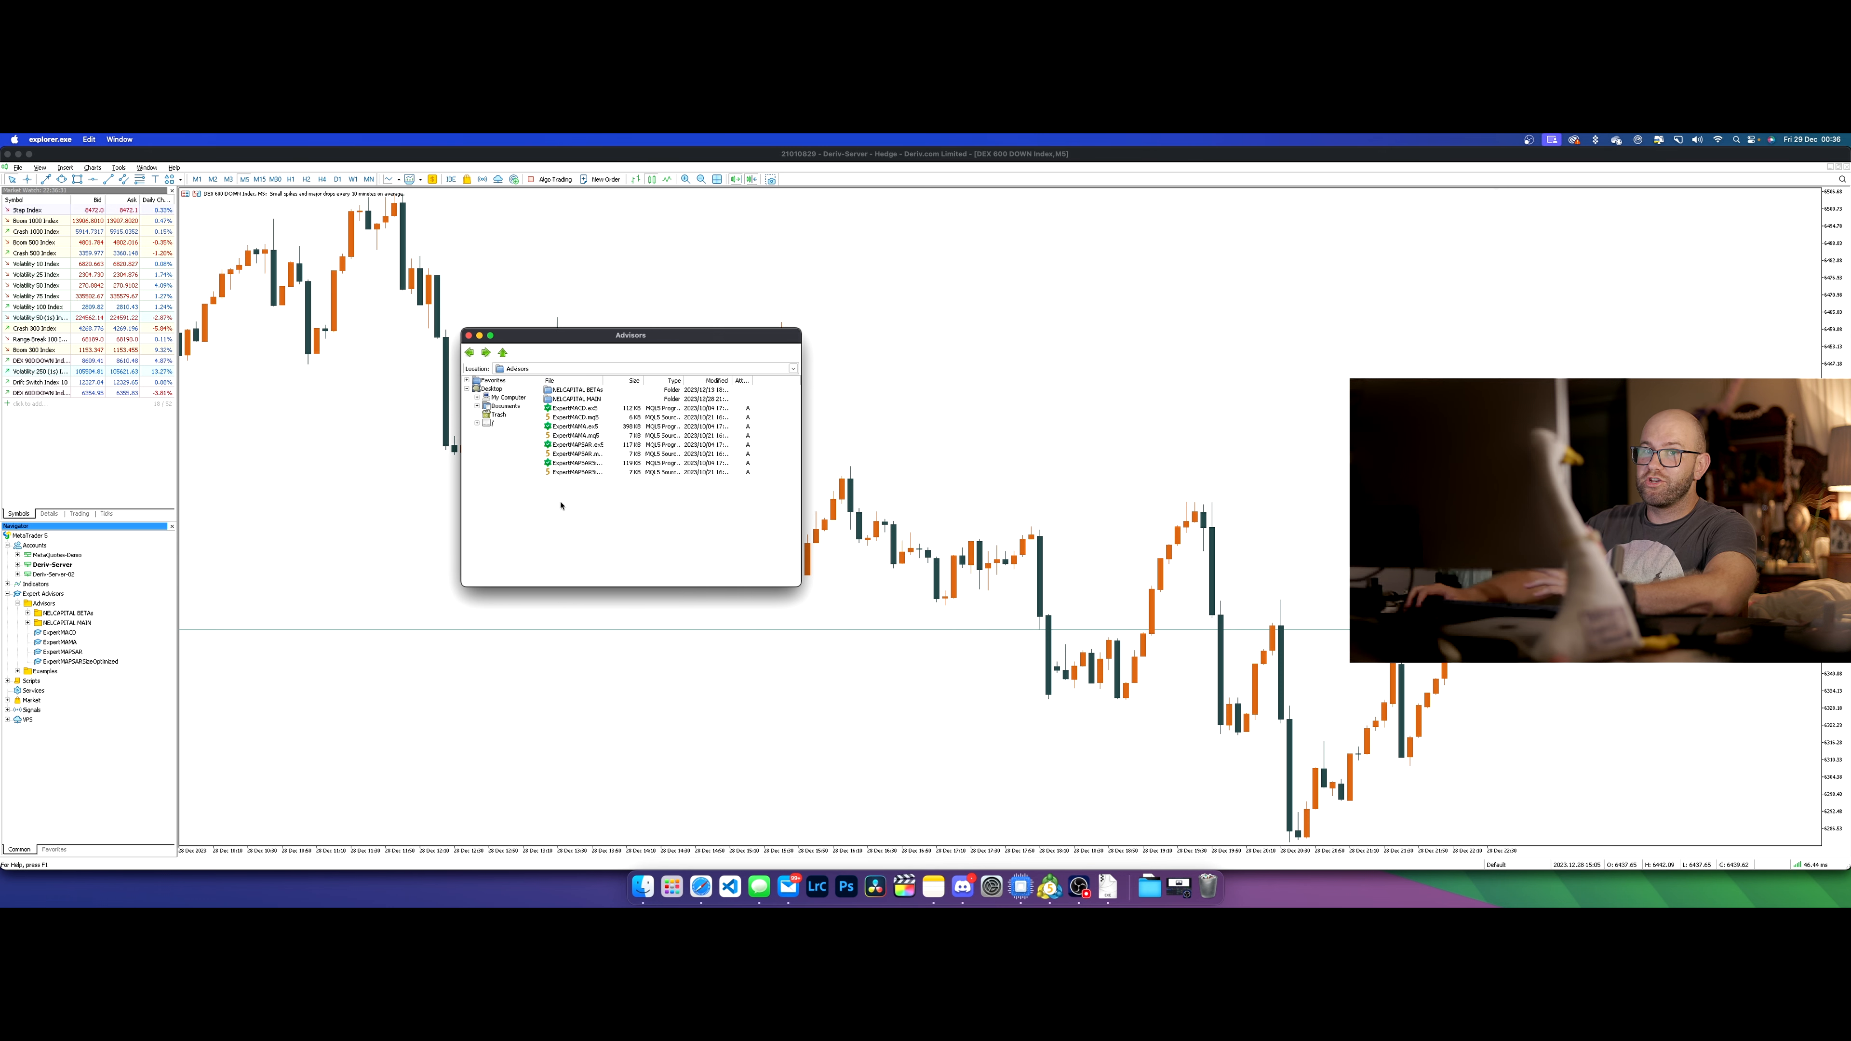
- Paste the NelCapital FREE ROBOT.EA folder into the Advisors folder
right_click(561, 505)
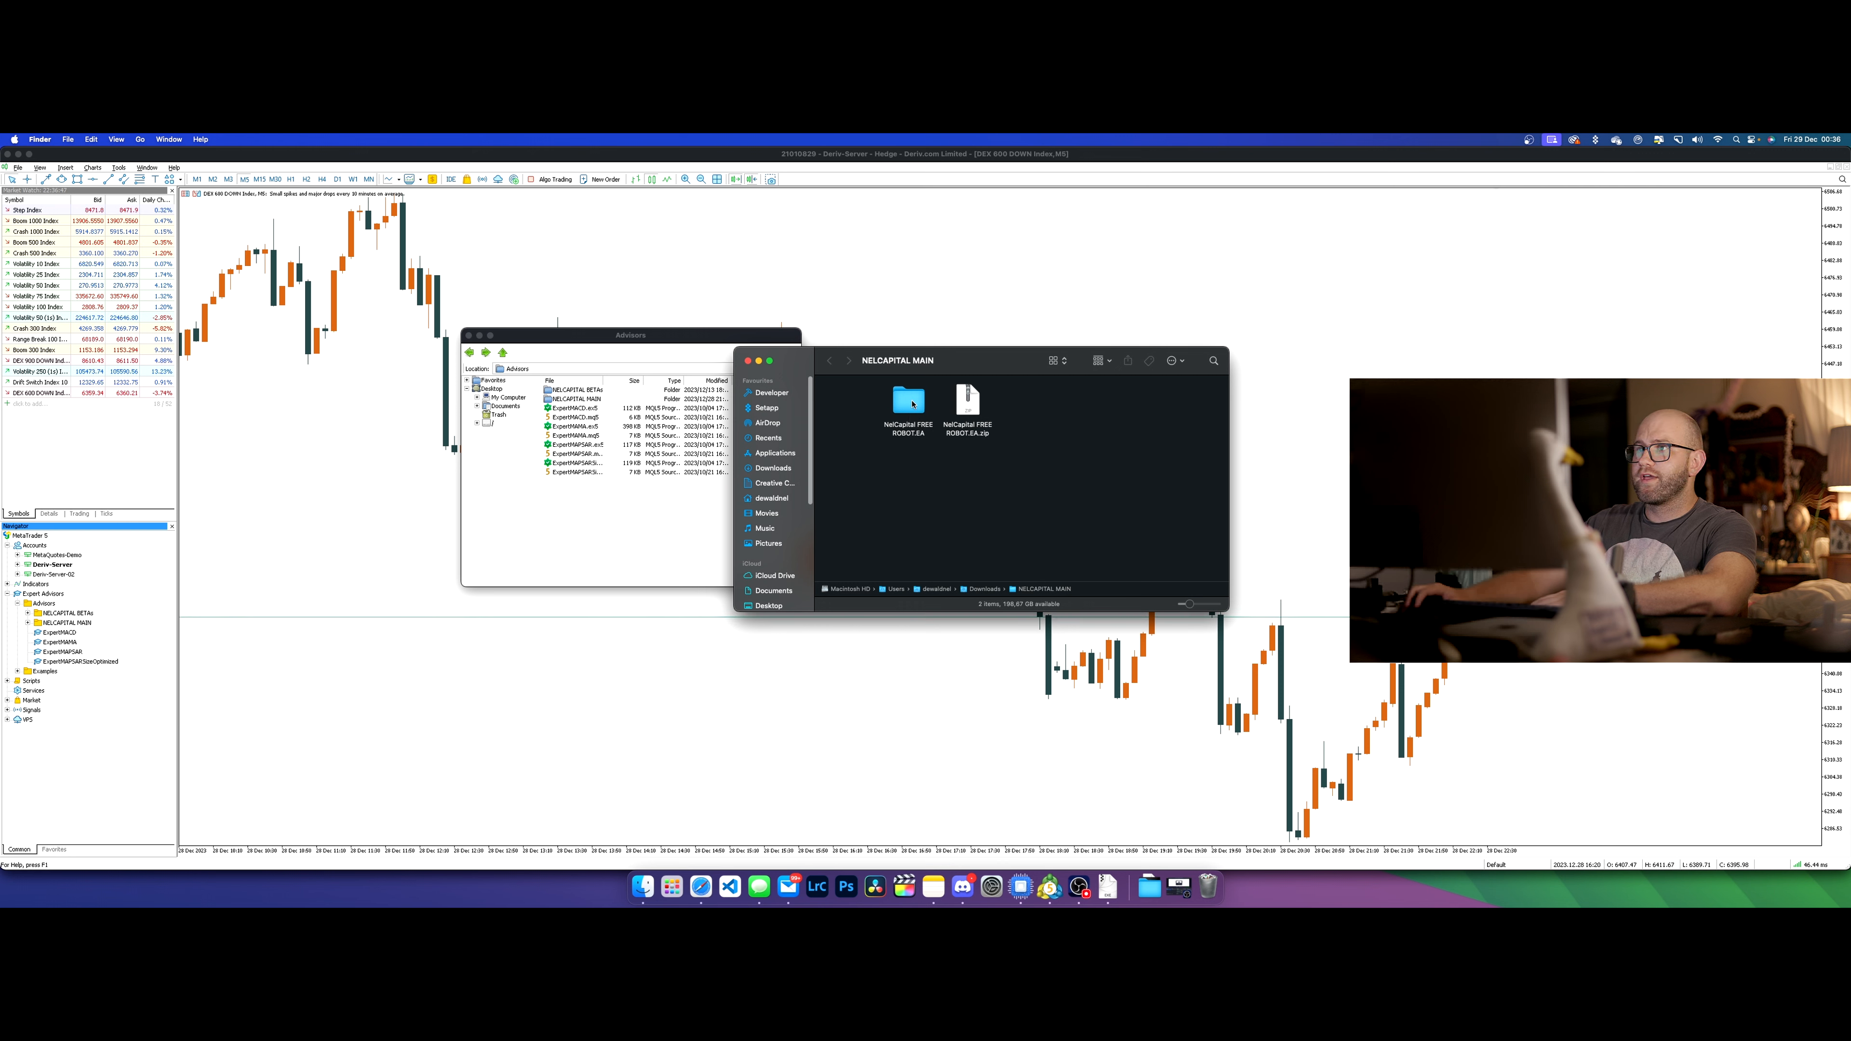
right_click(908, 398)
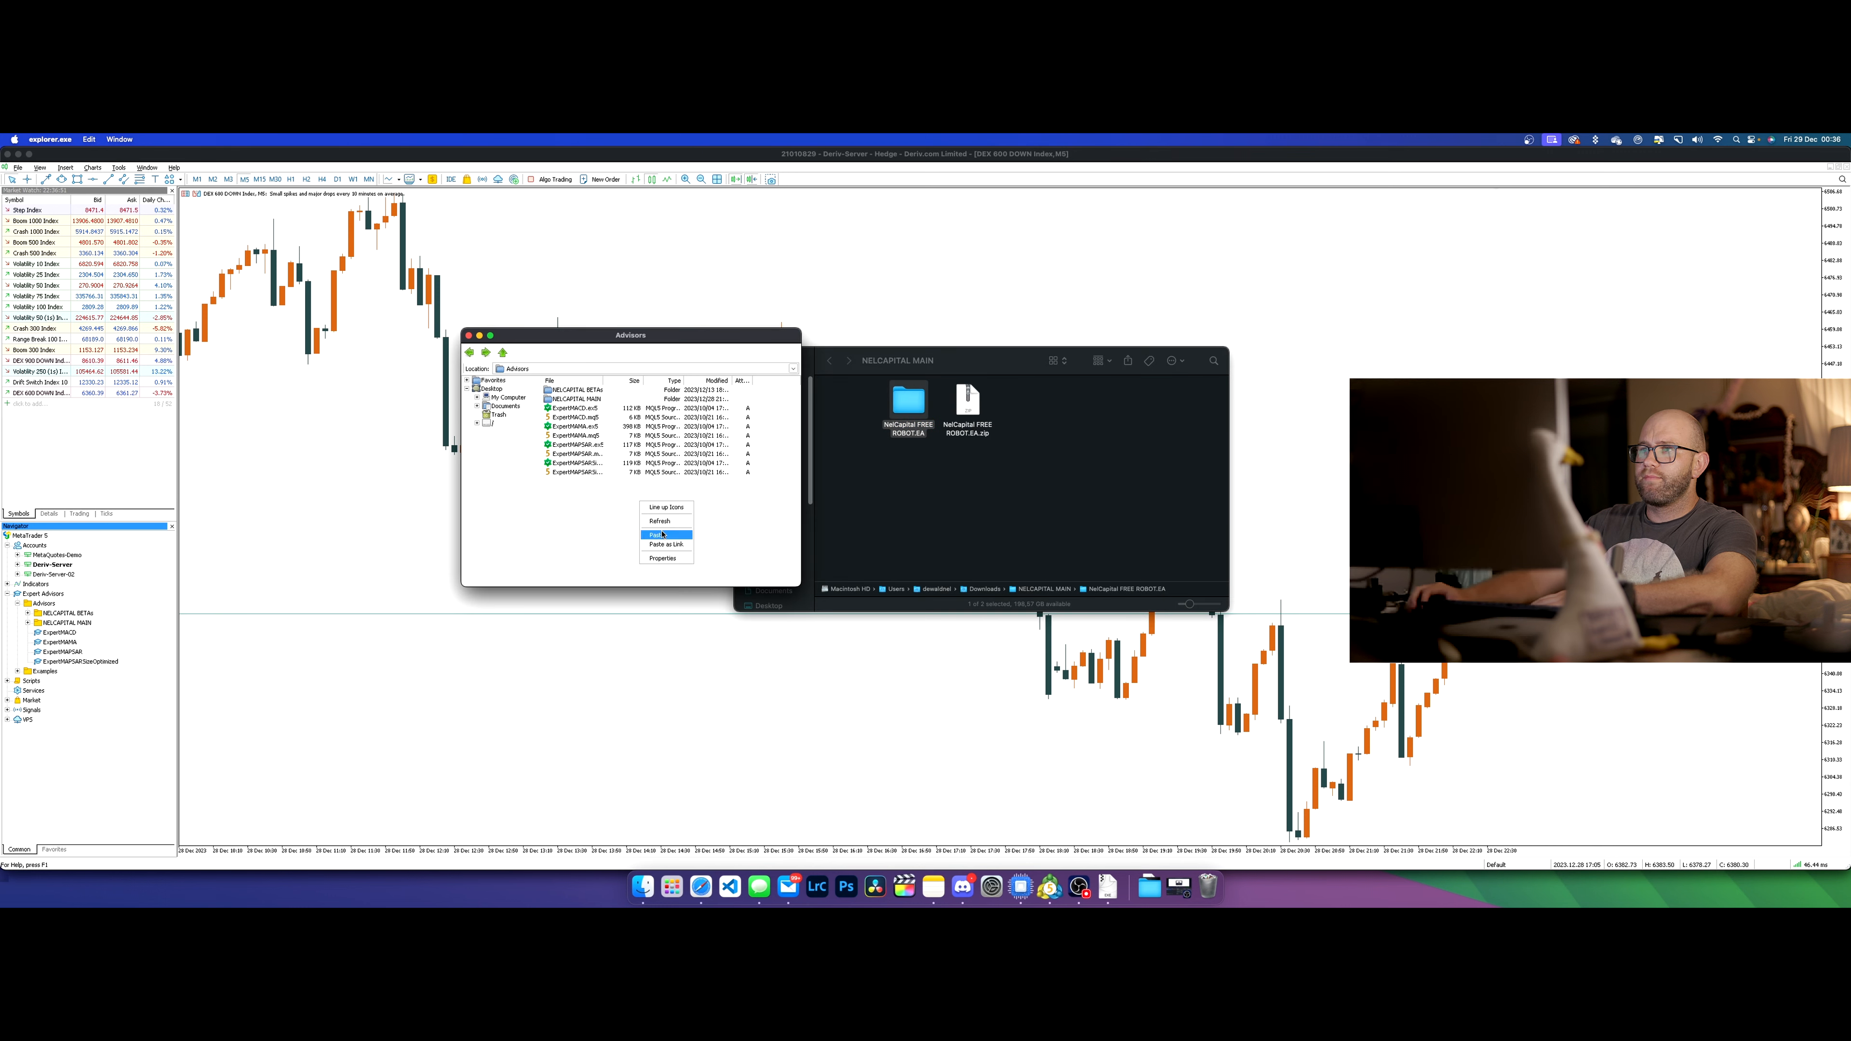
left_click(658, 533)
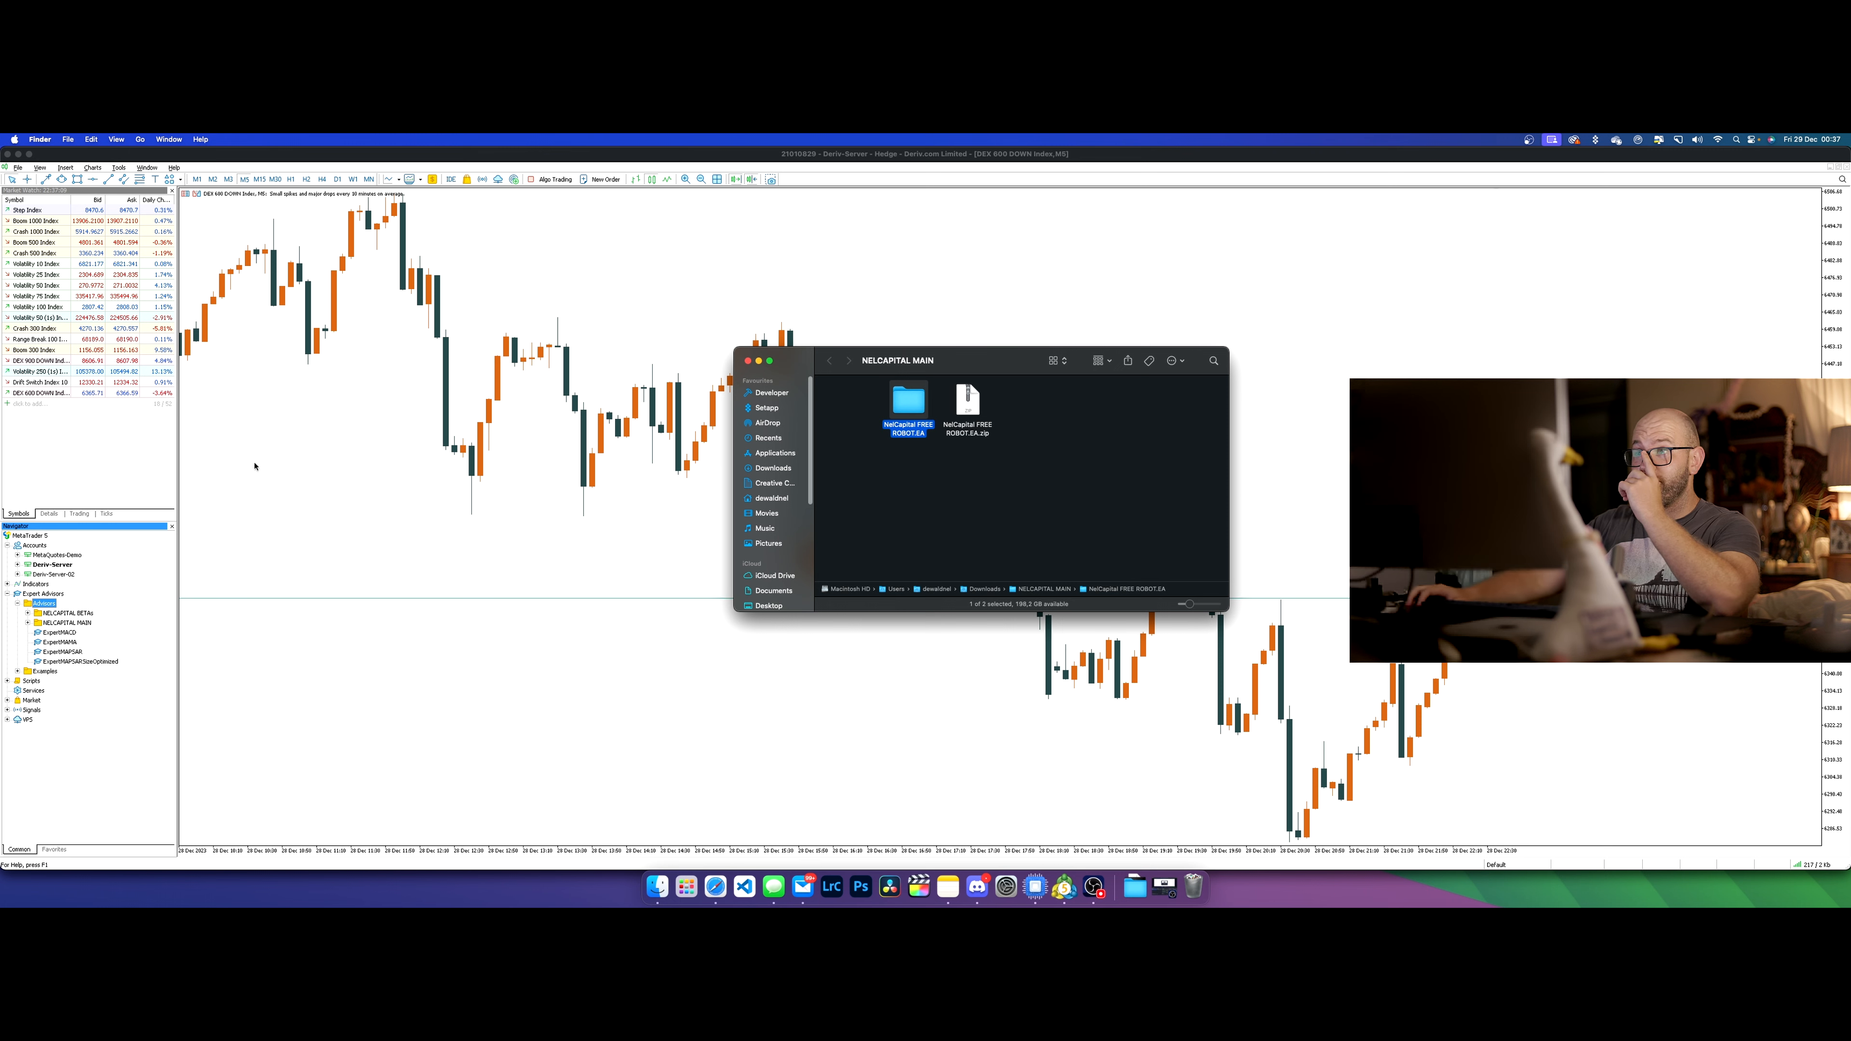
- Refresh Expert Advisors in the Navigator so the NelCapital FREE ROBOT.EA folder appears
double_click(905, 401)
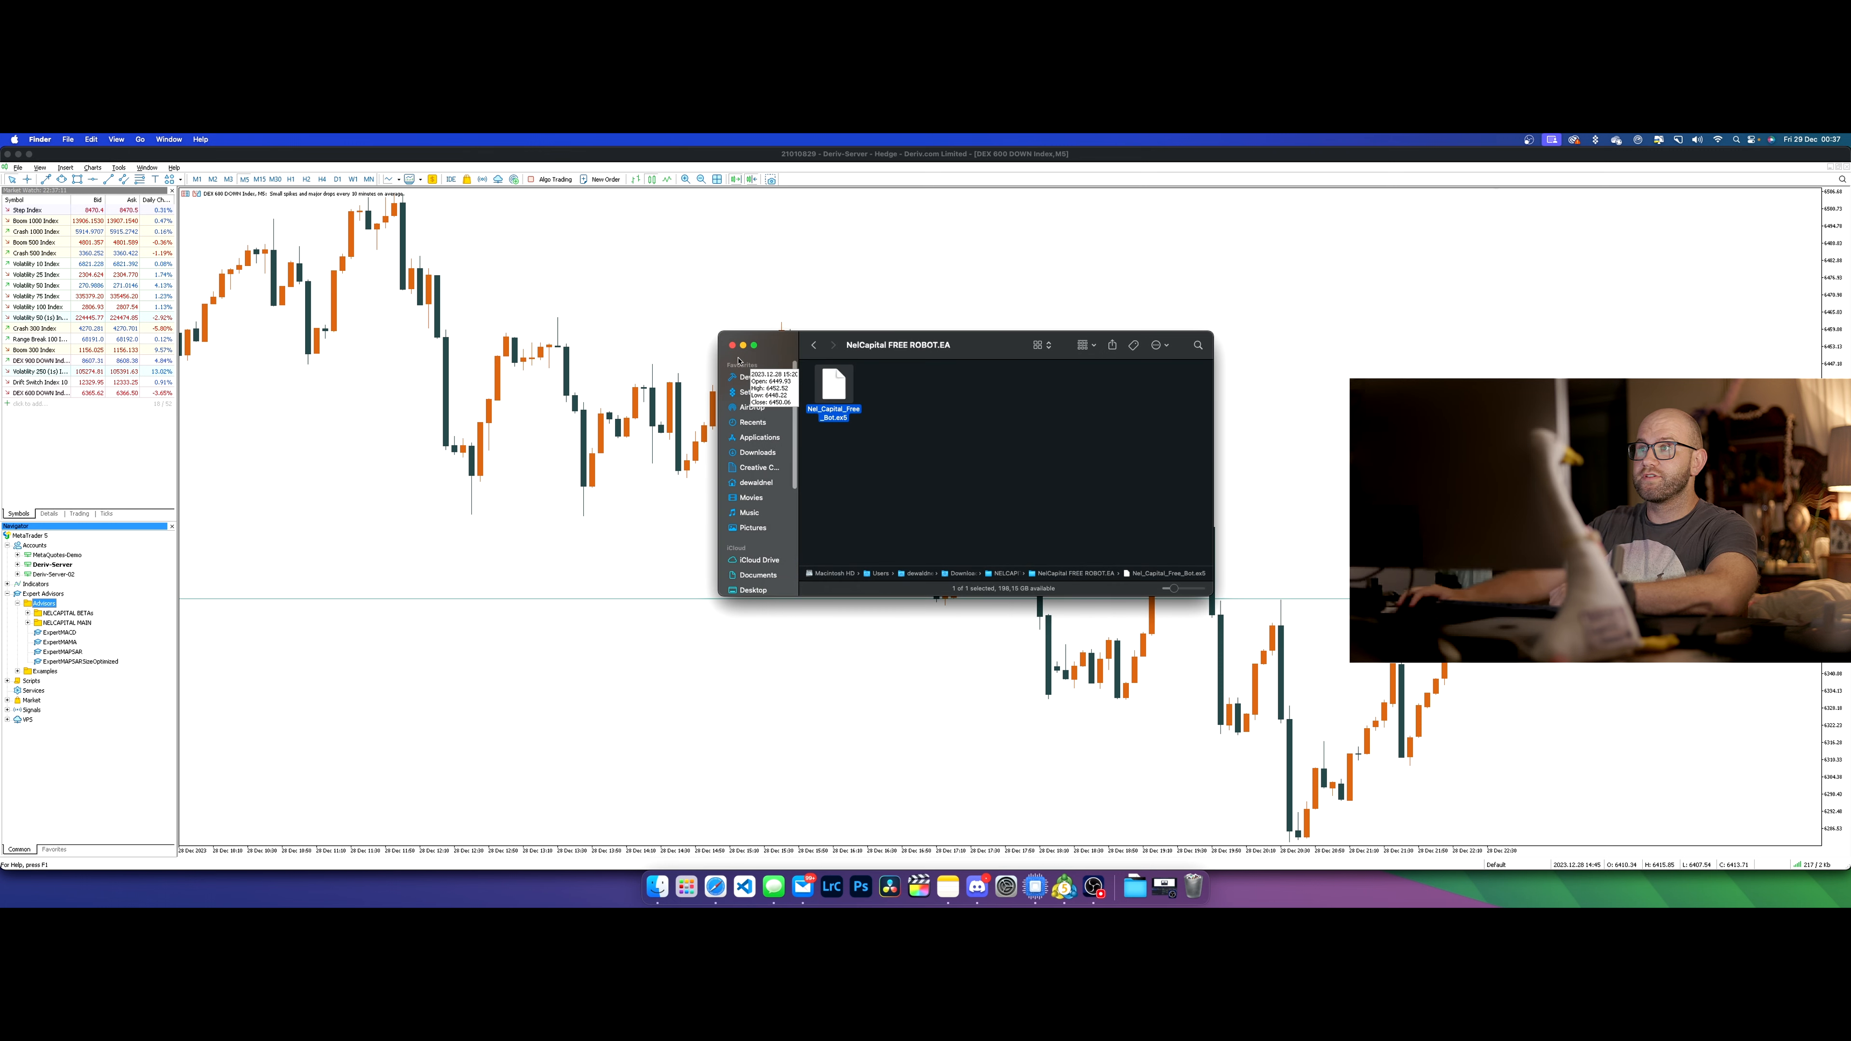
left_click(731, 345)
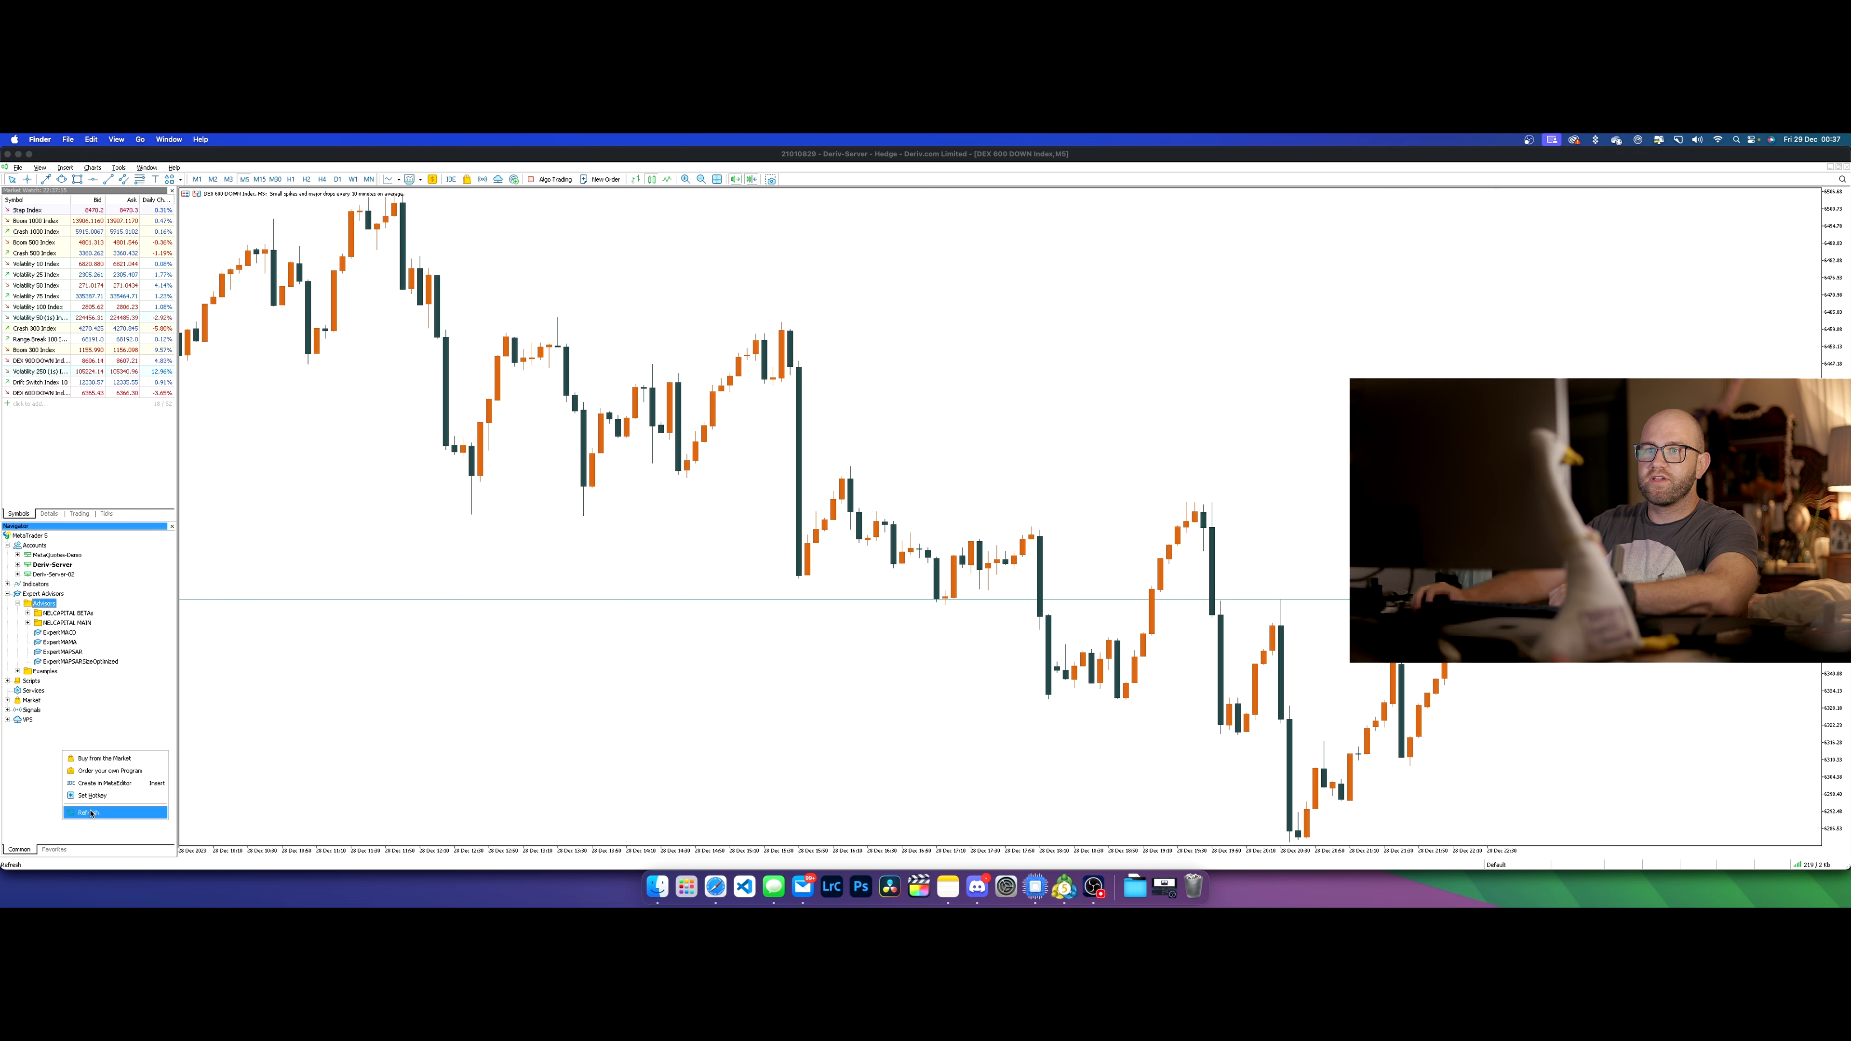
left_click(85, 811)
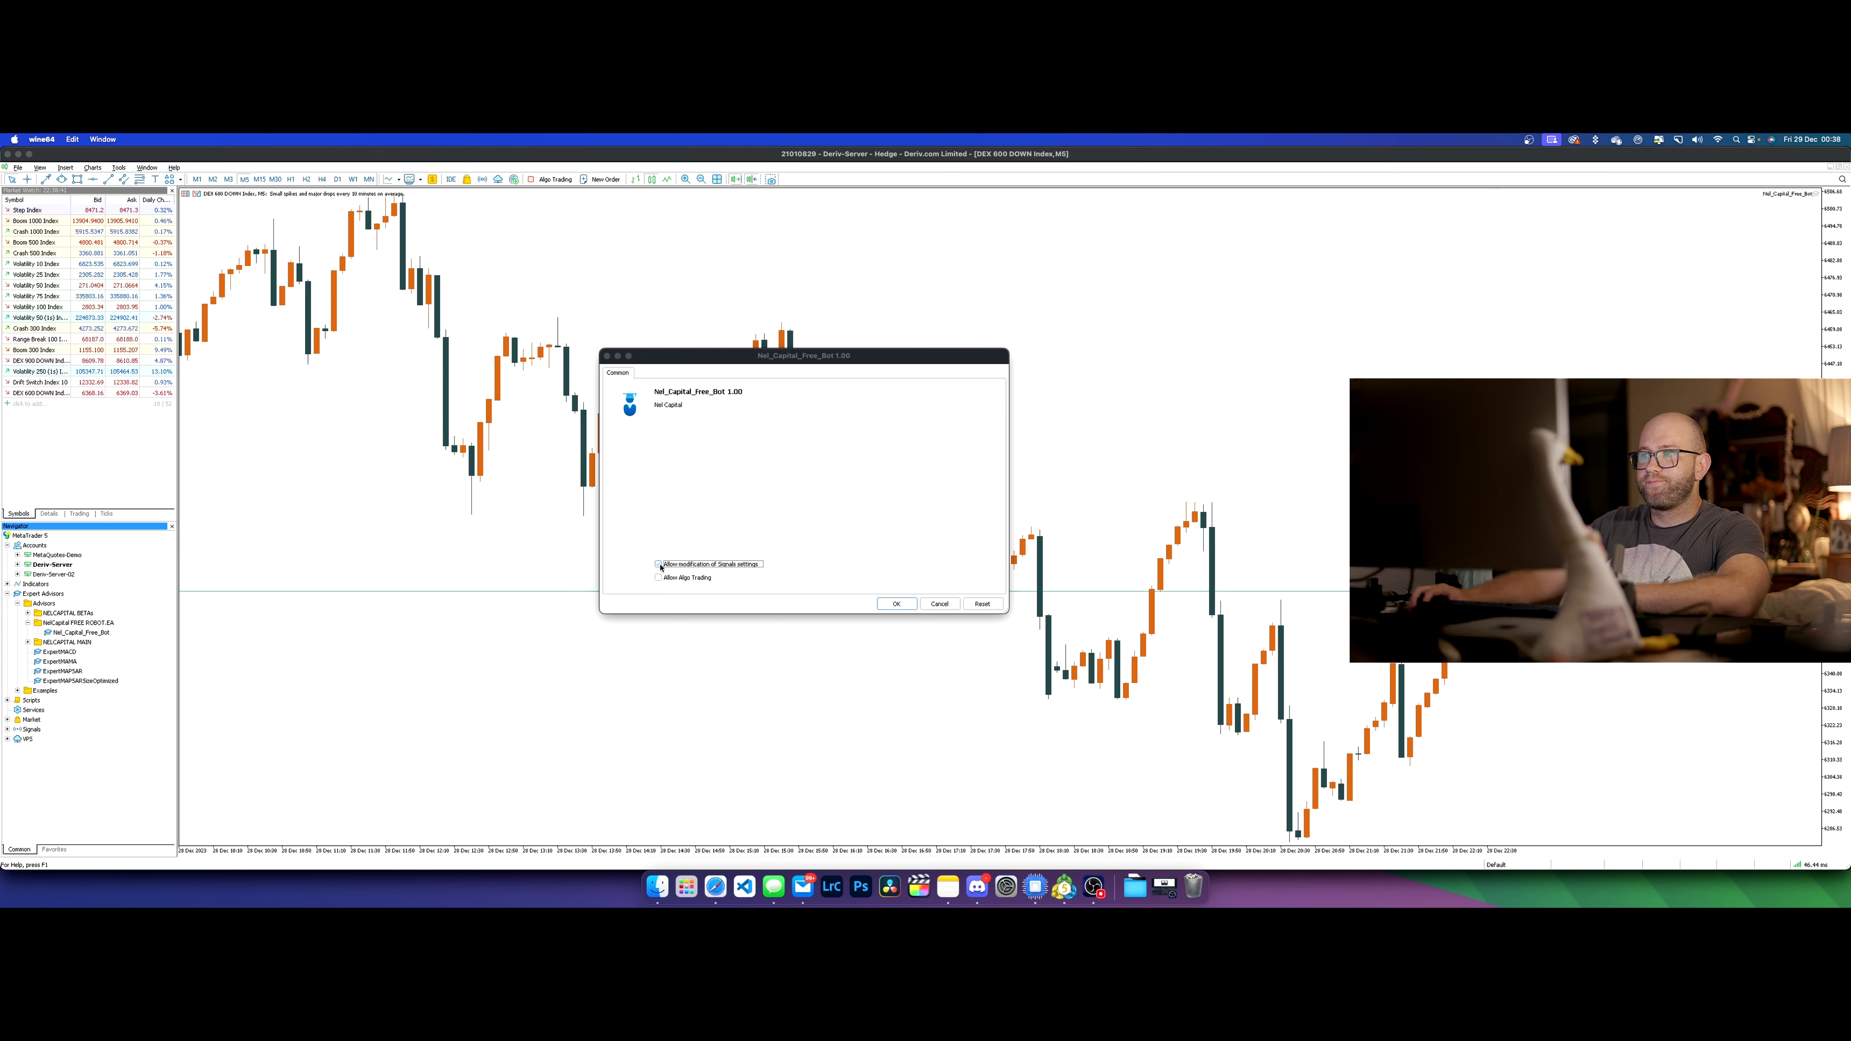
- Tick Allow modification of Signals settings and Allow Algo Trading for Nel_Capital_Free_Bot
left_click(658, 563)
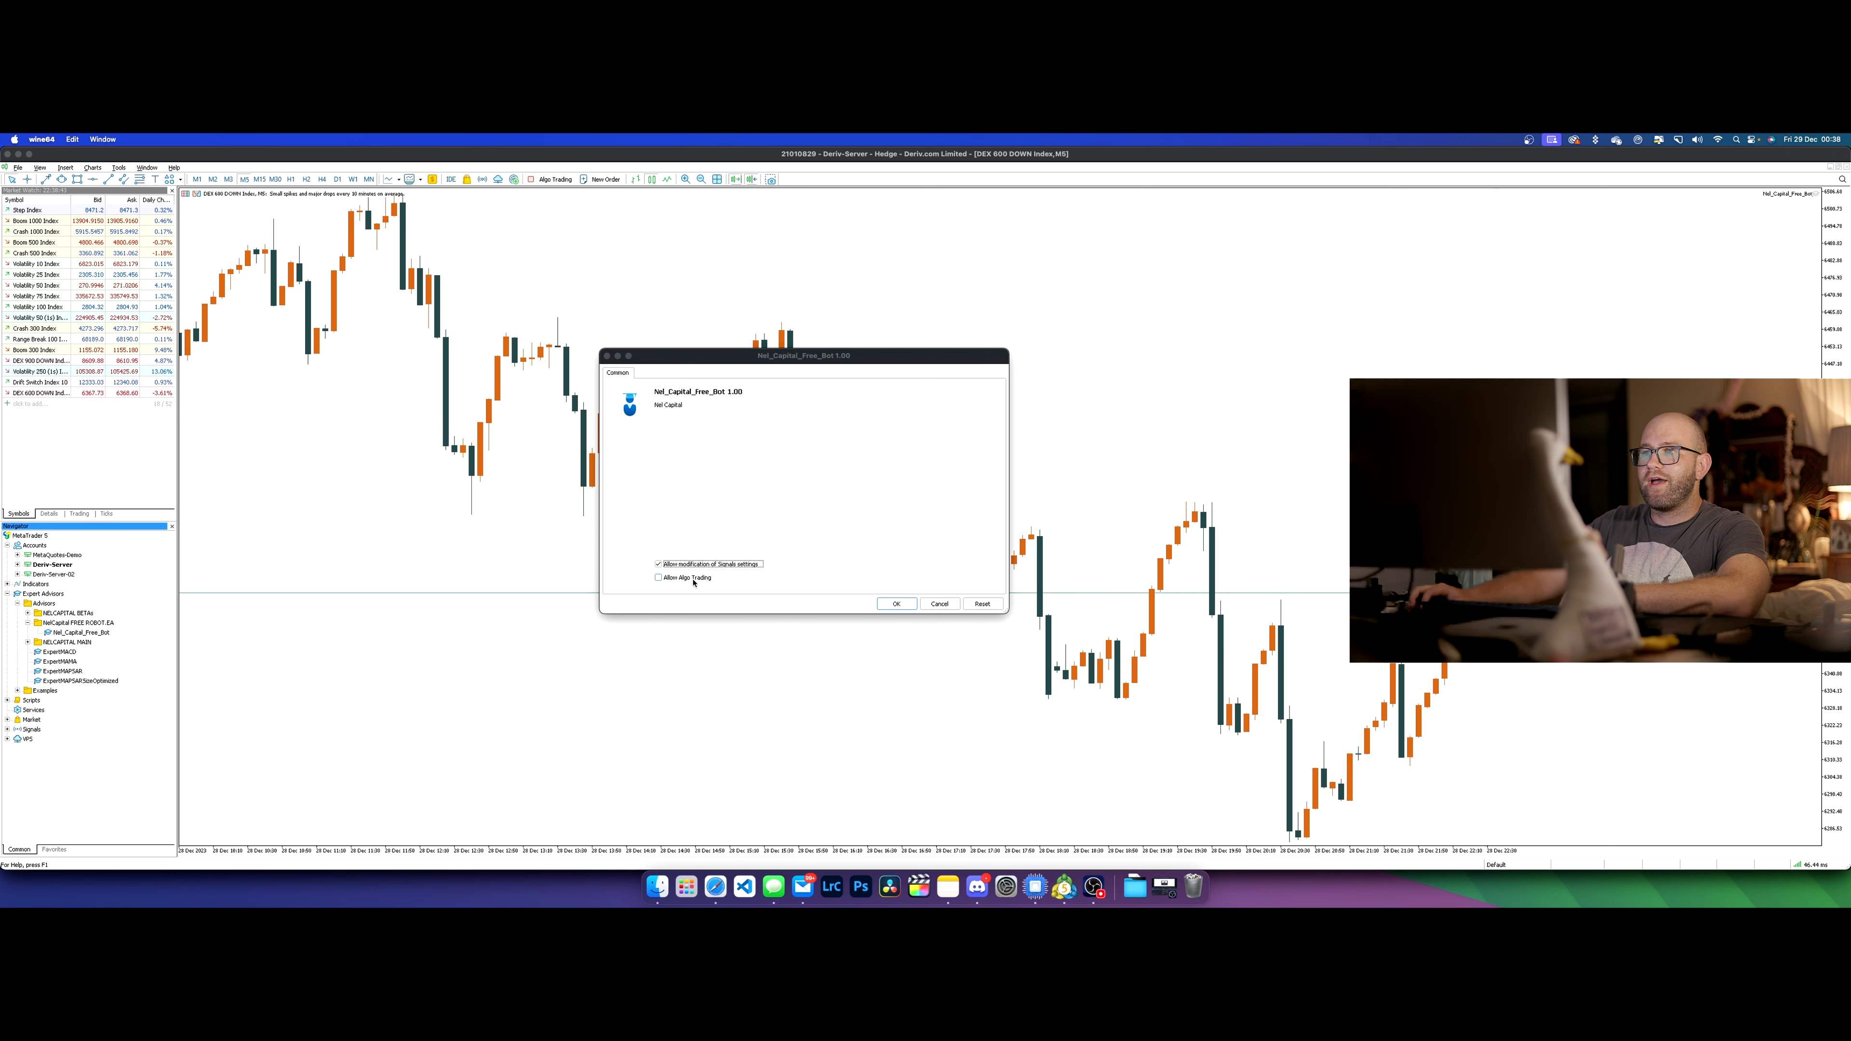
left_click(658, 578)
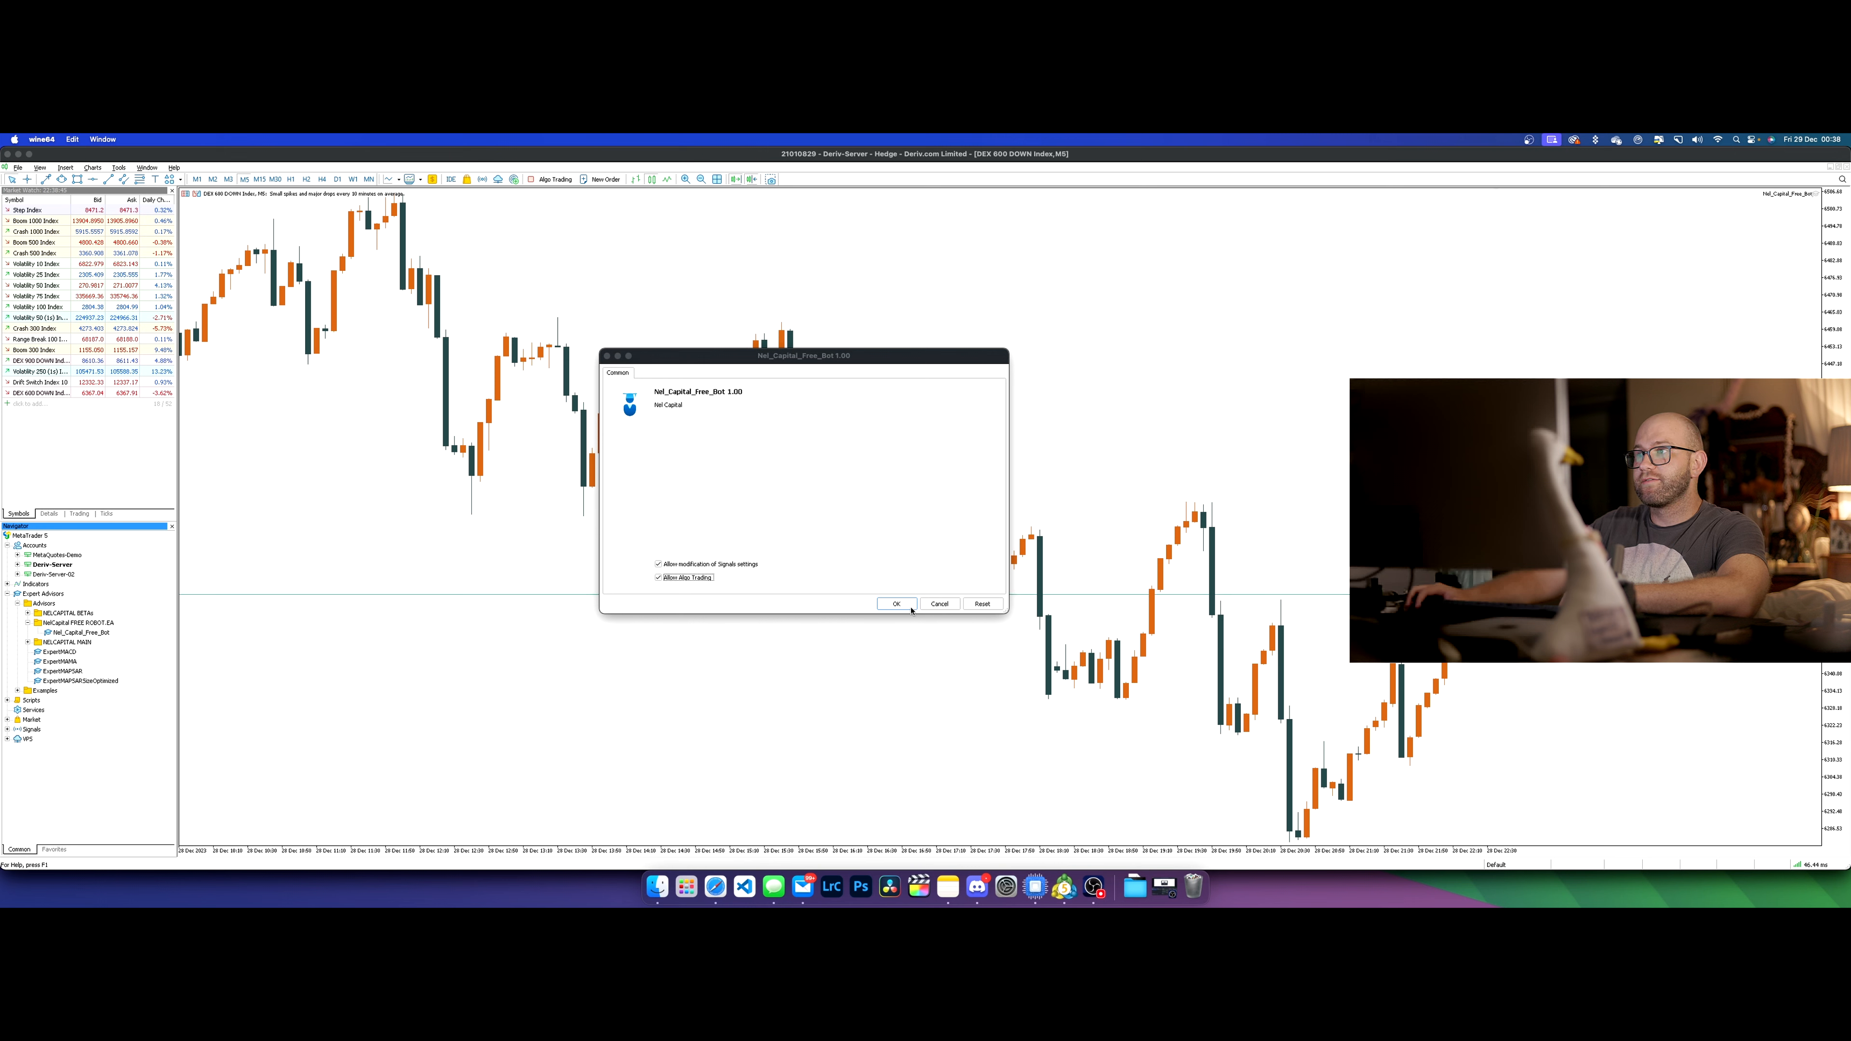
- Confirm the settings to attach Nel_Capital_Free_Bot to the DEX 600 DOWN M5 chart
left_click(896, 605)
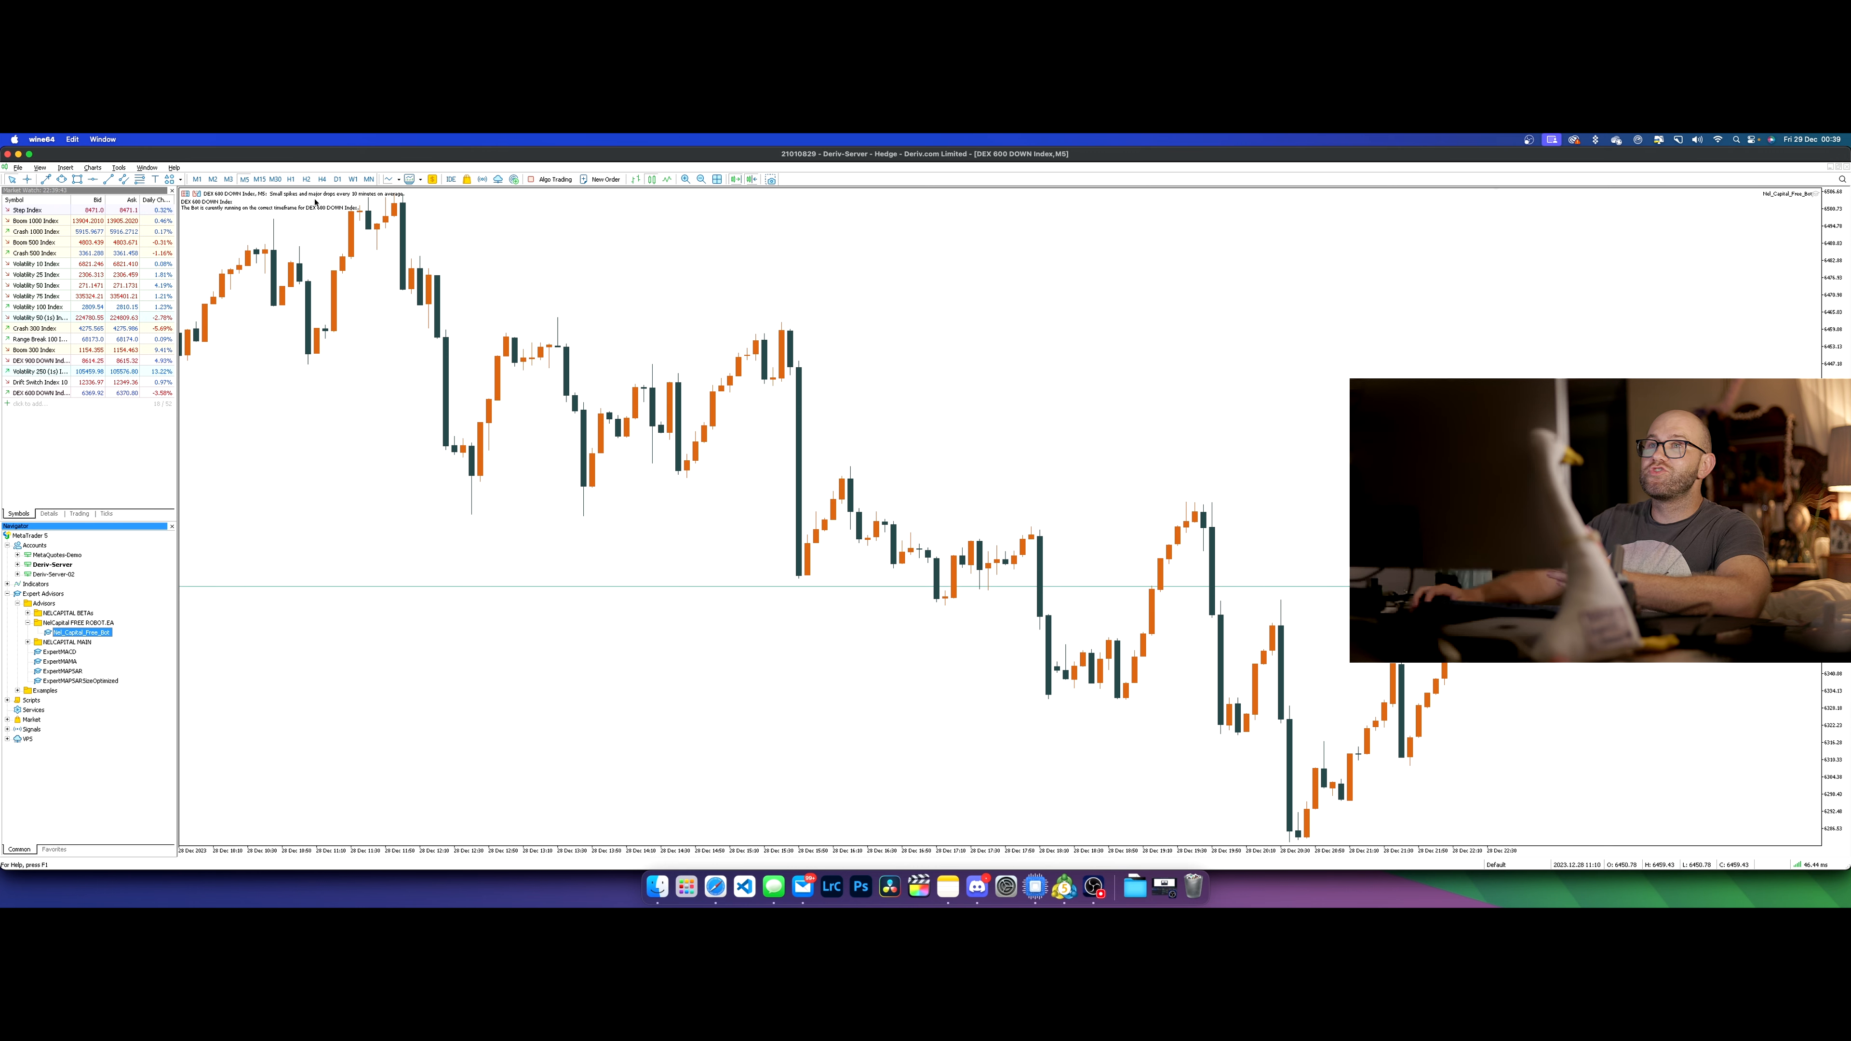
left_click(291, 179)
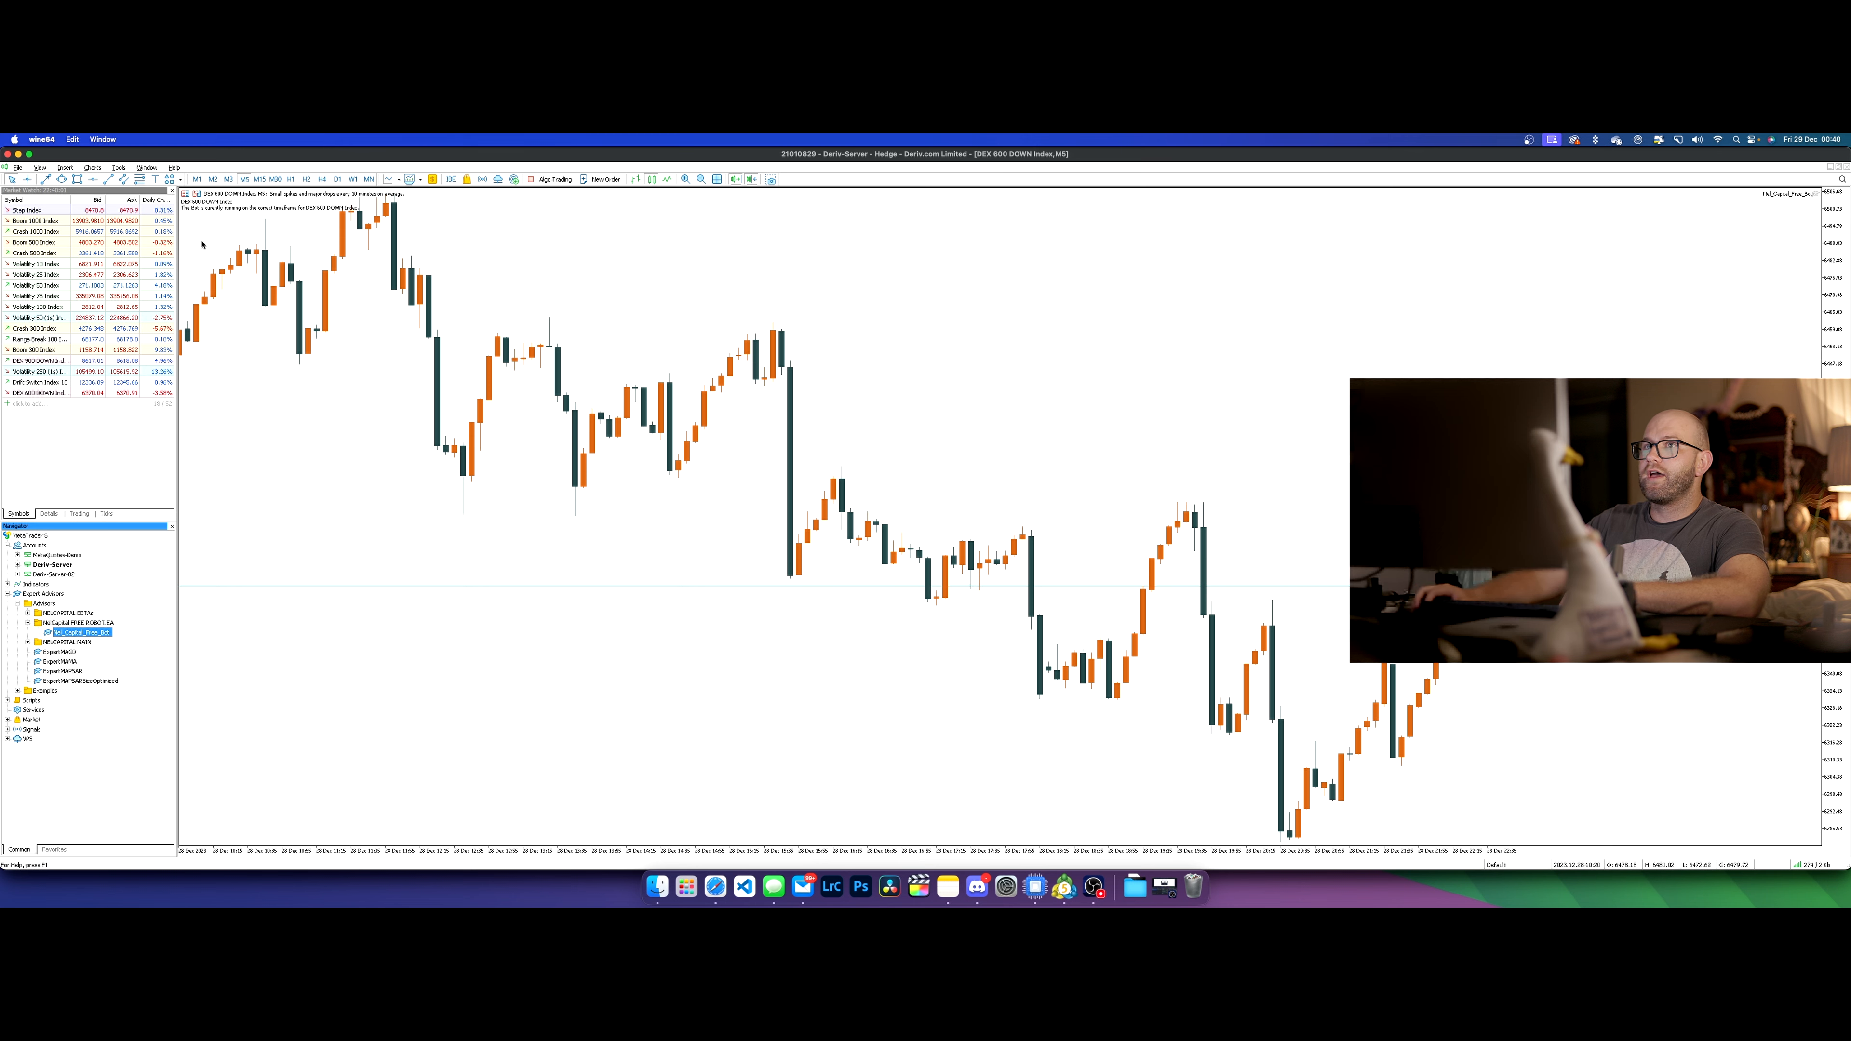
right_click(47, 295)
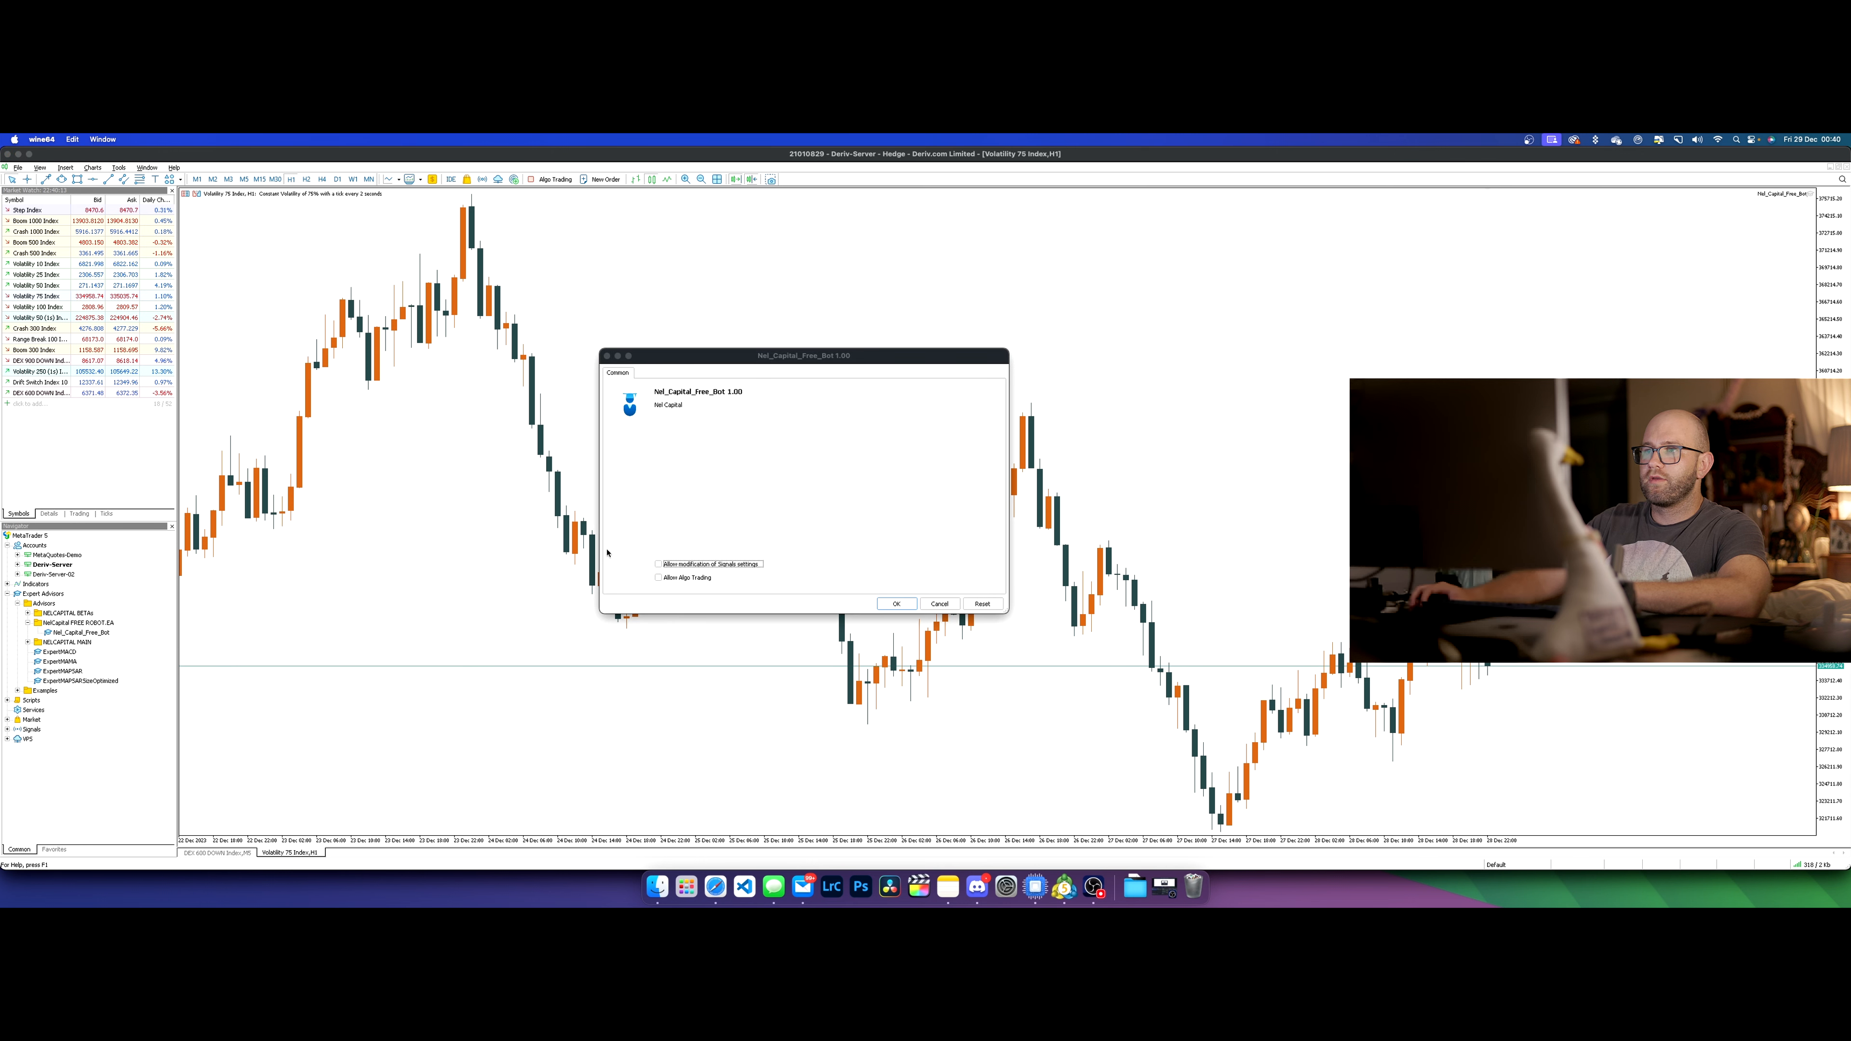
left_click(658, 563)
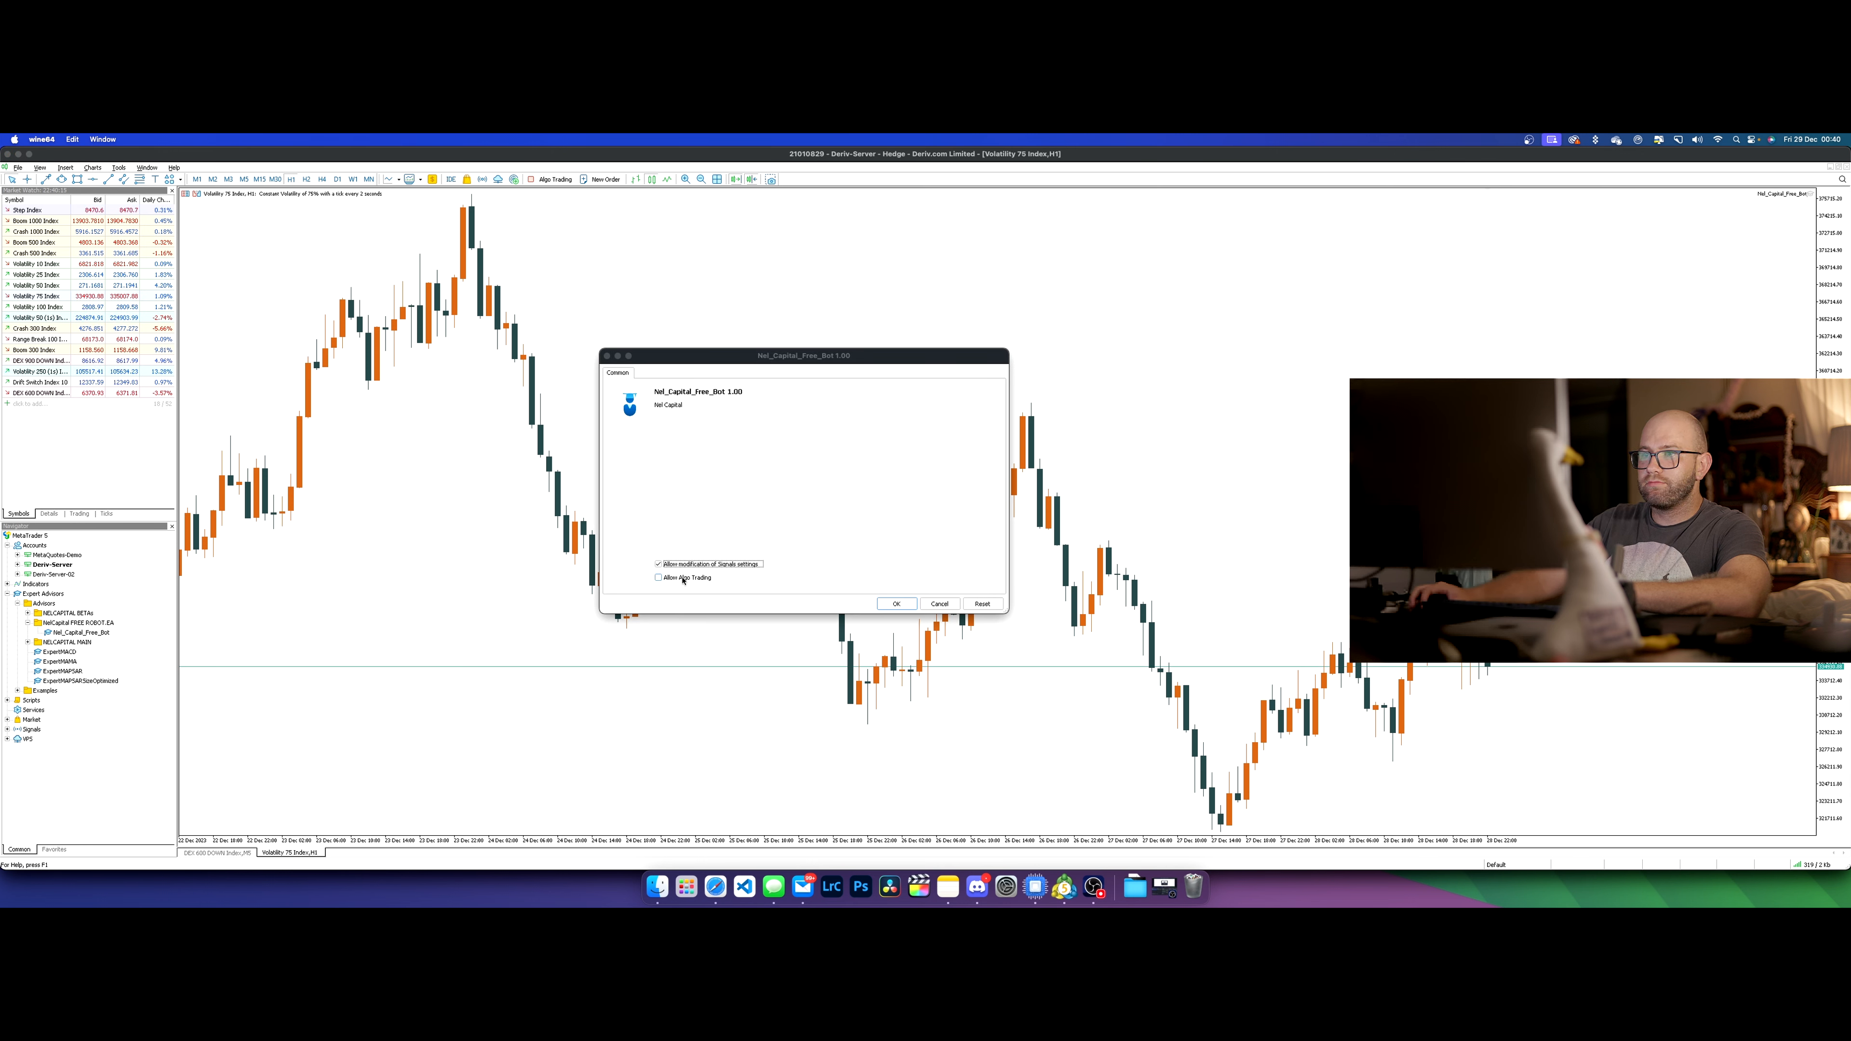
left_click(895, 604)
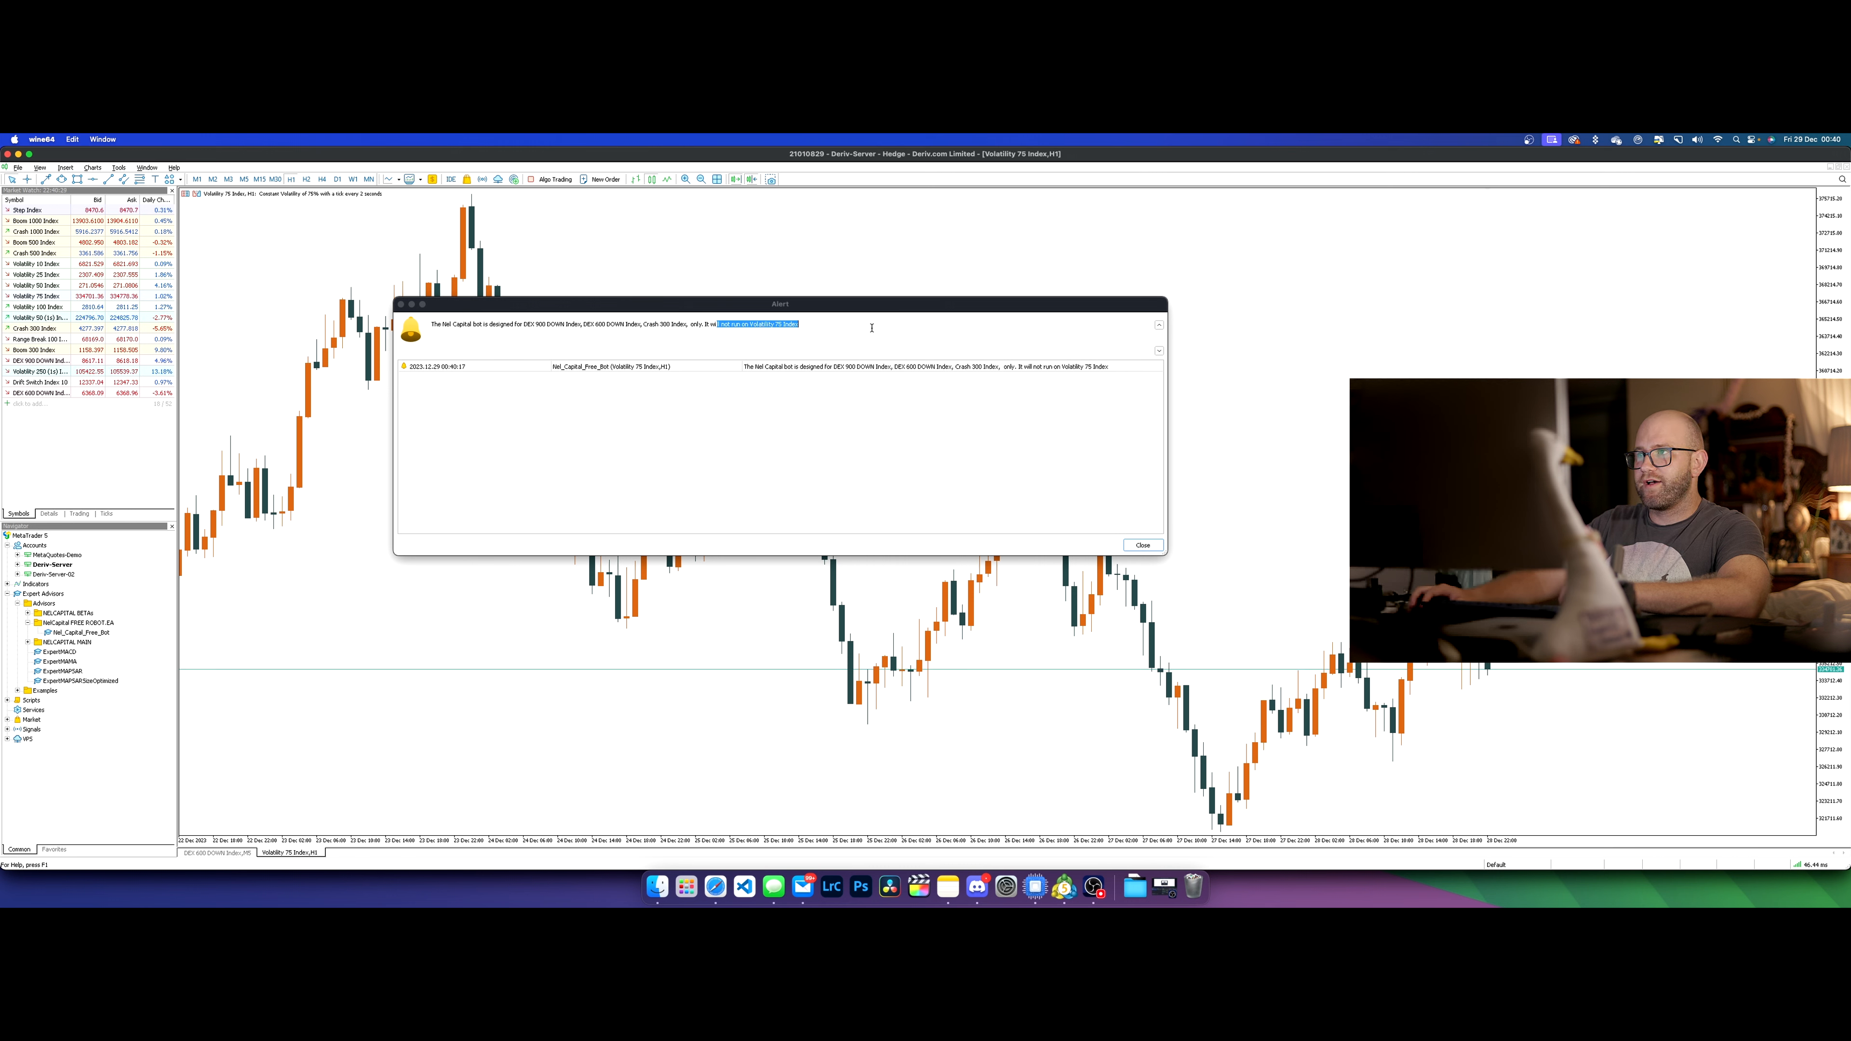
left_click(1140, 544)
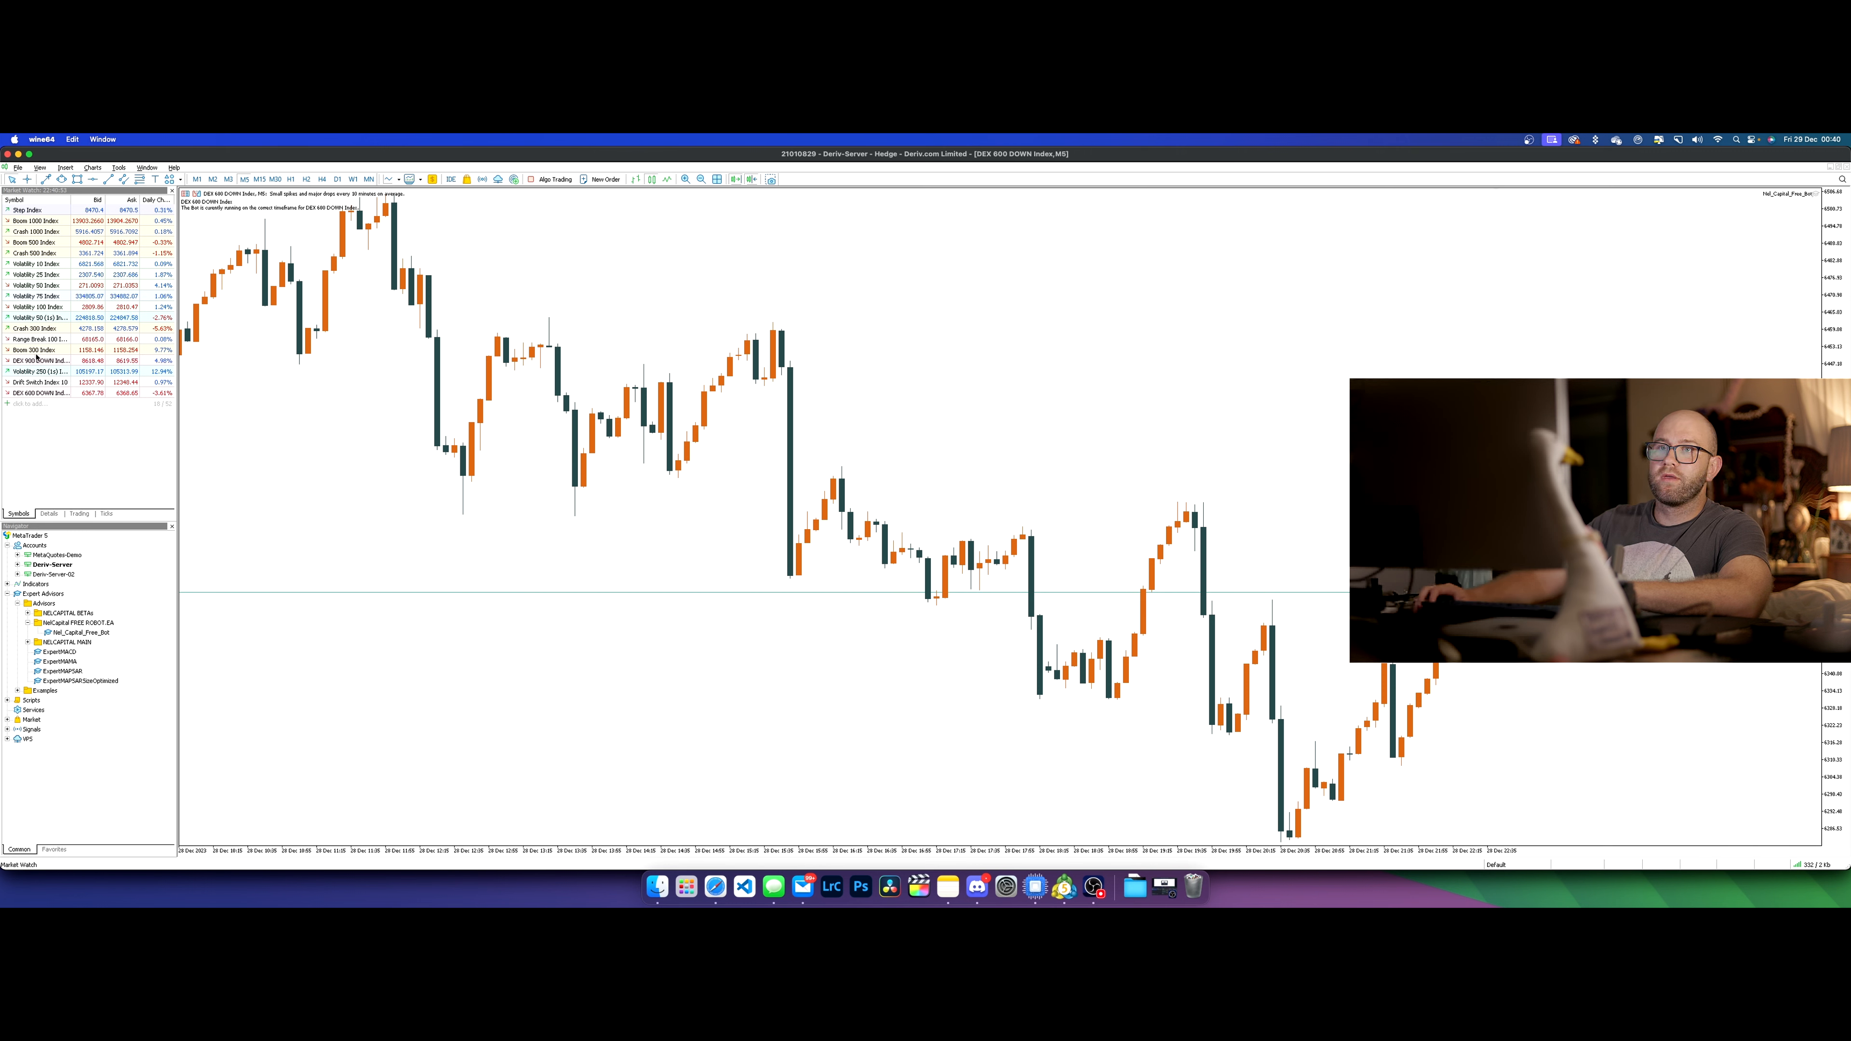
- Open DEX 900 DOWN Index and Crash 300 Index chart windows, with DEX 900 DOWN on M5
right_click(42, 360)
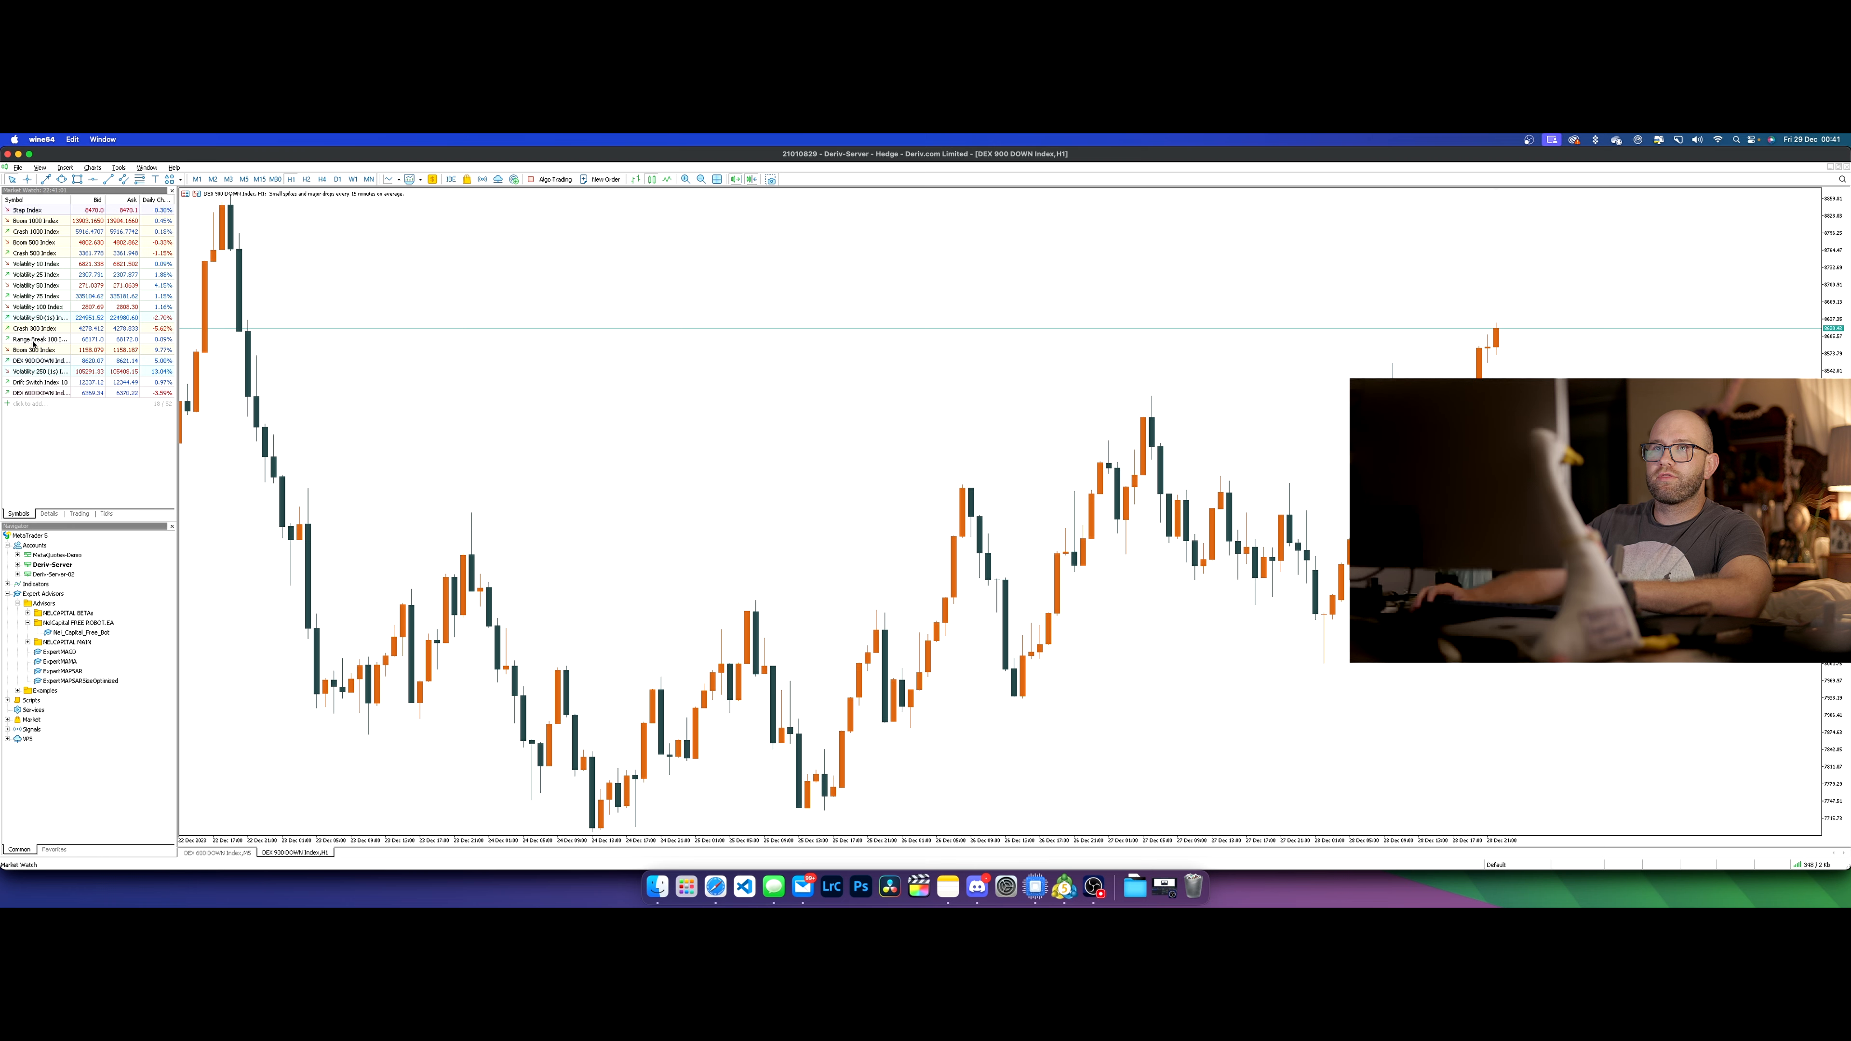
right_click(41, 342)
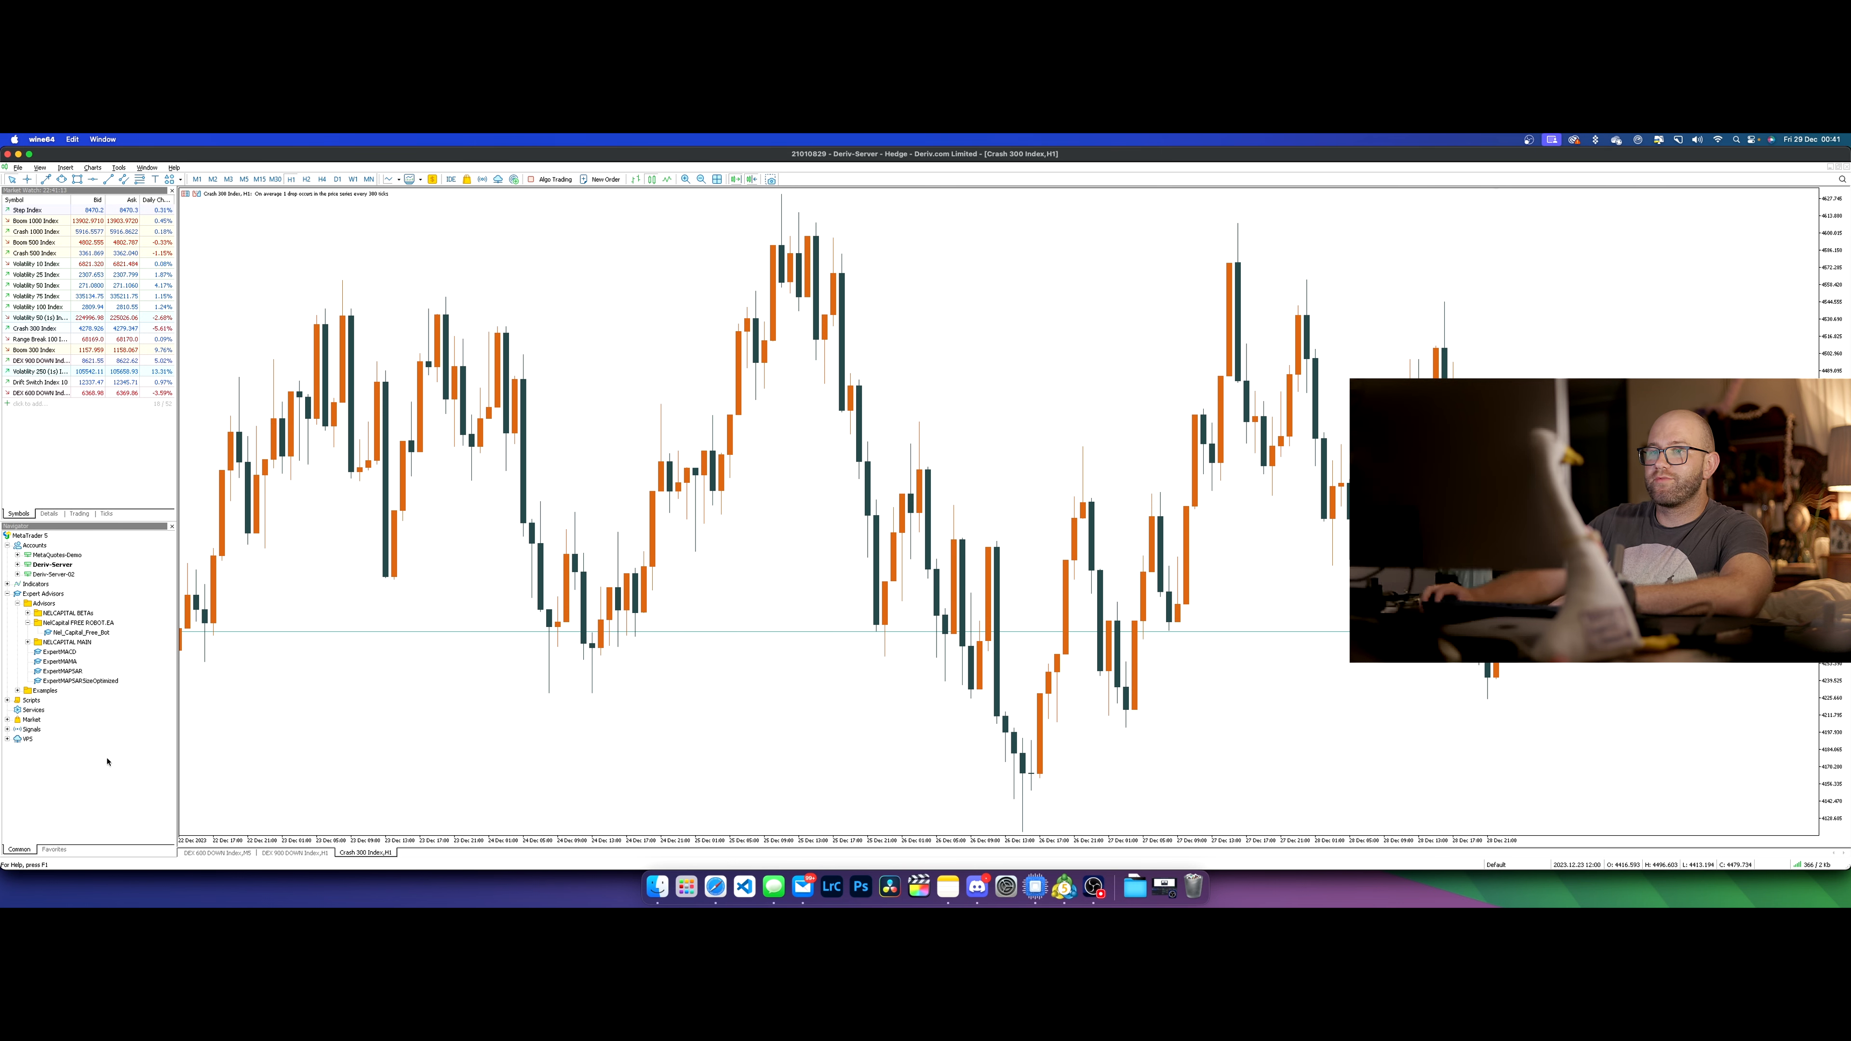
left_click(219, 852)
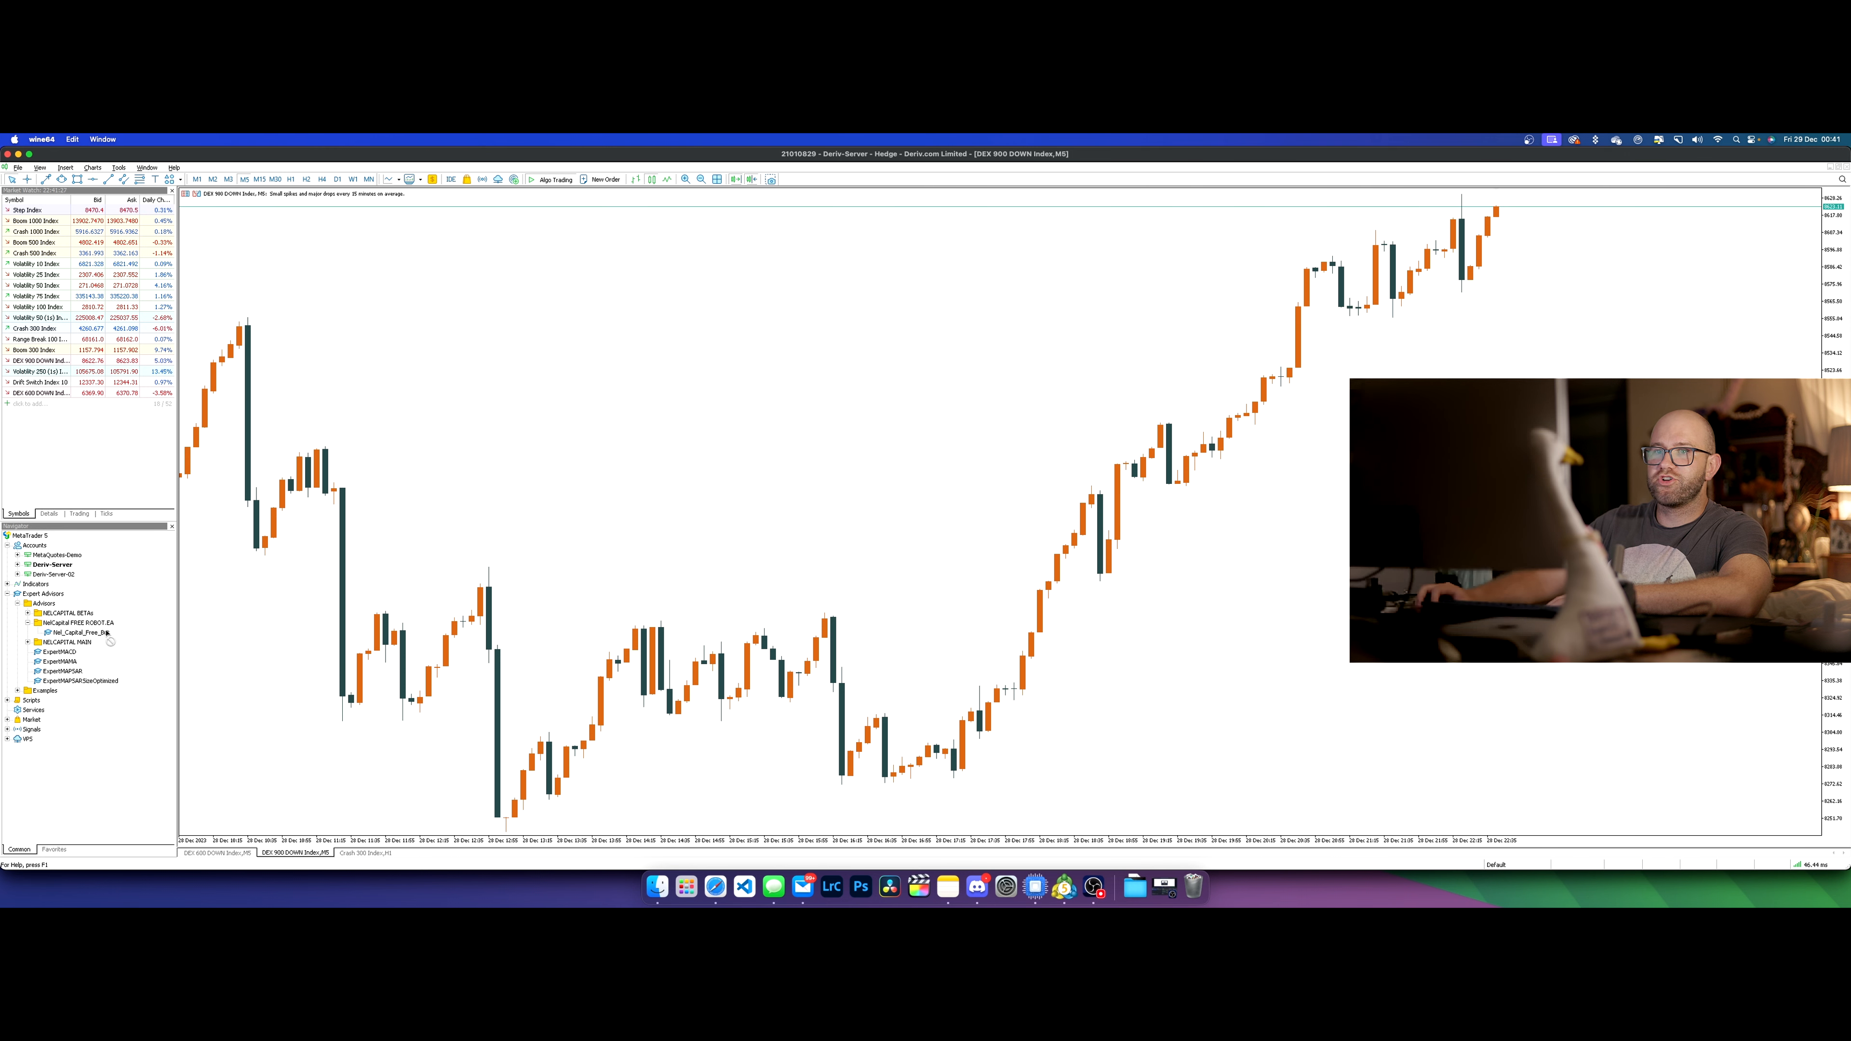
- Attach Nel_Capital_Free_Bot to the DEX 900 DOWN chart and start it
double_click(74, 632)
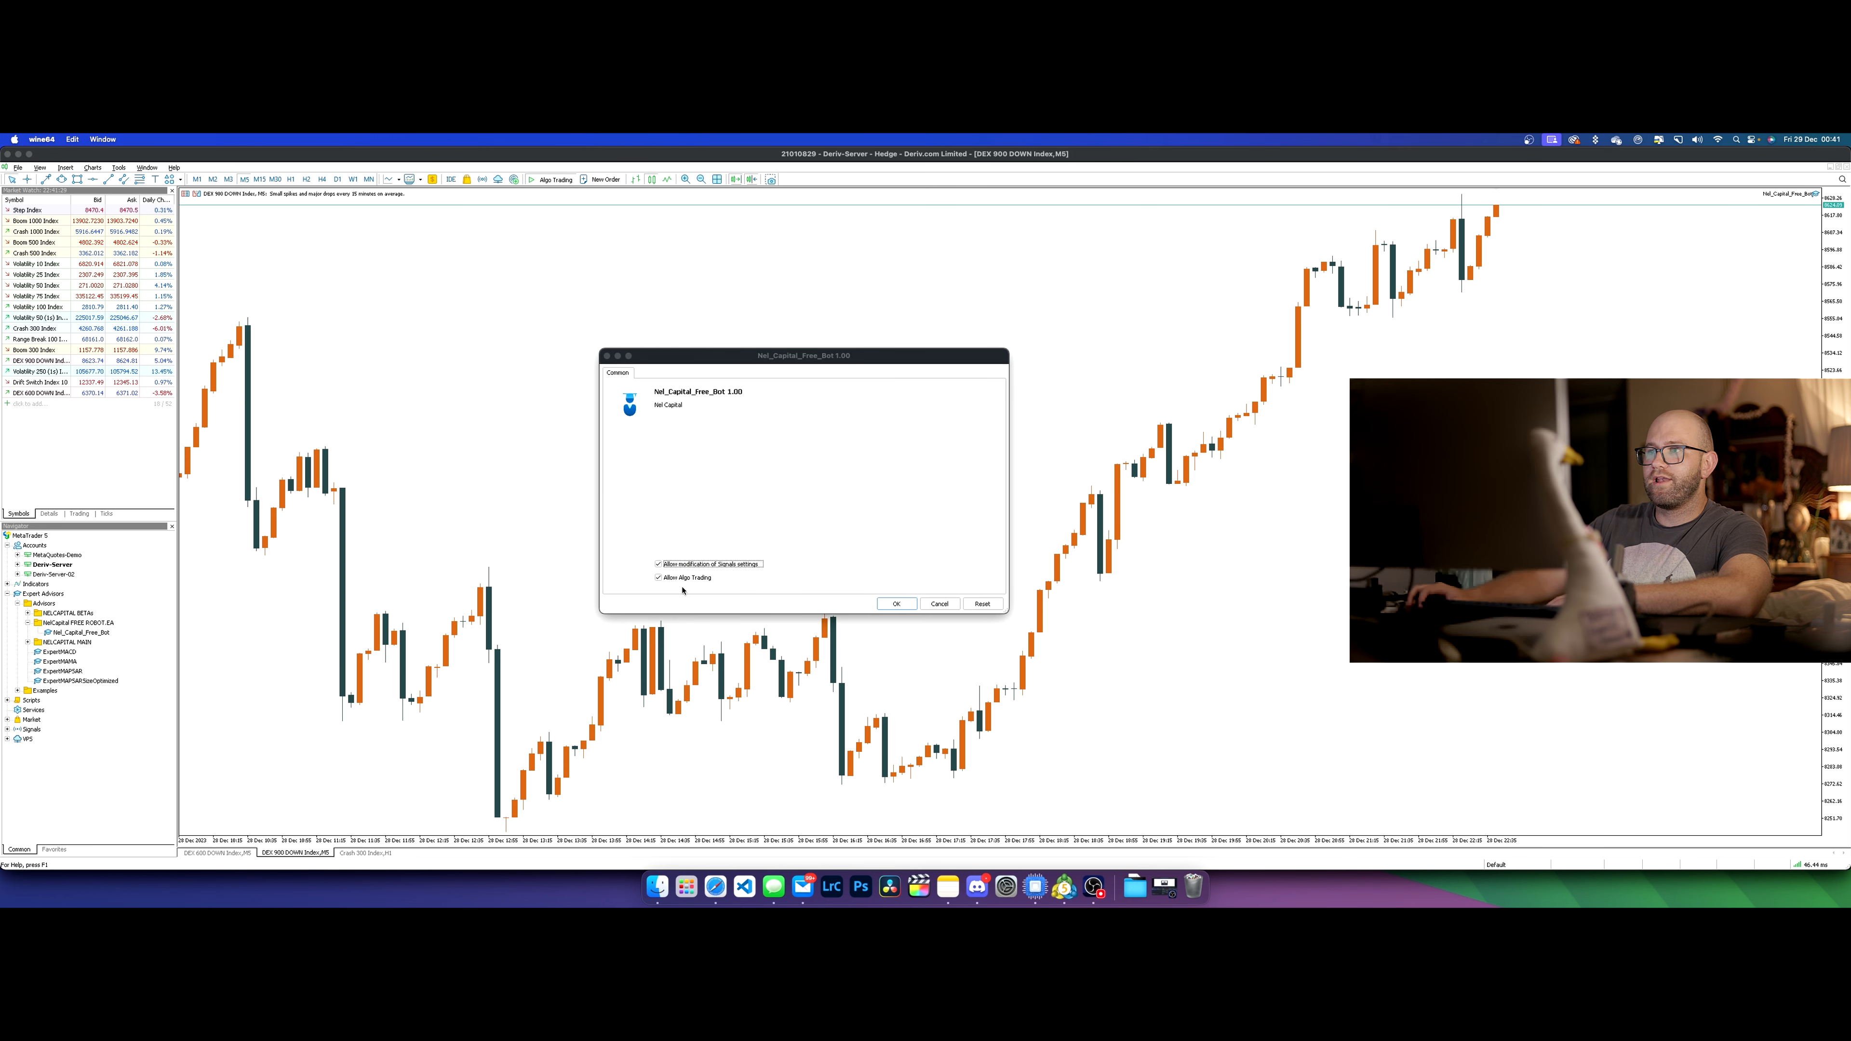
left_click(895, 604)
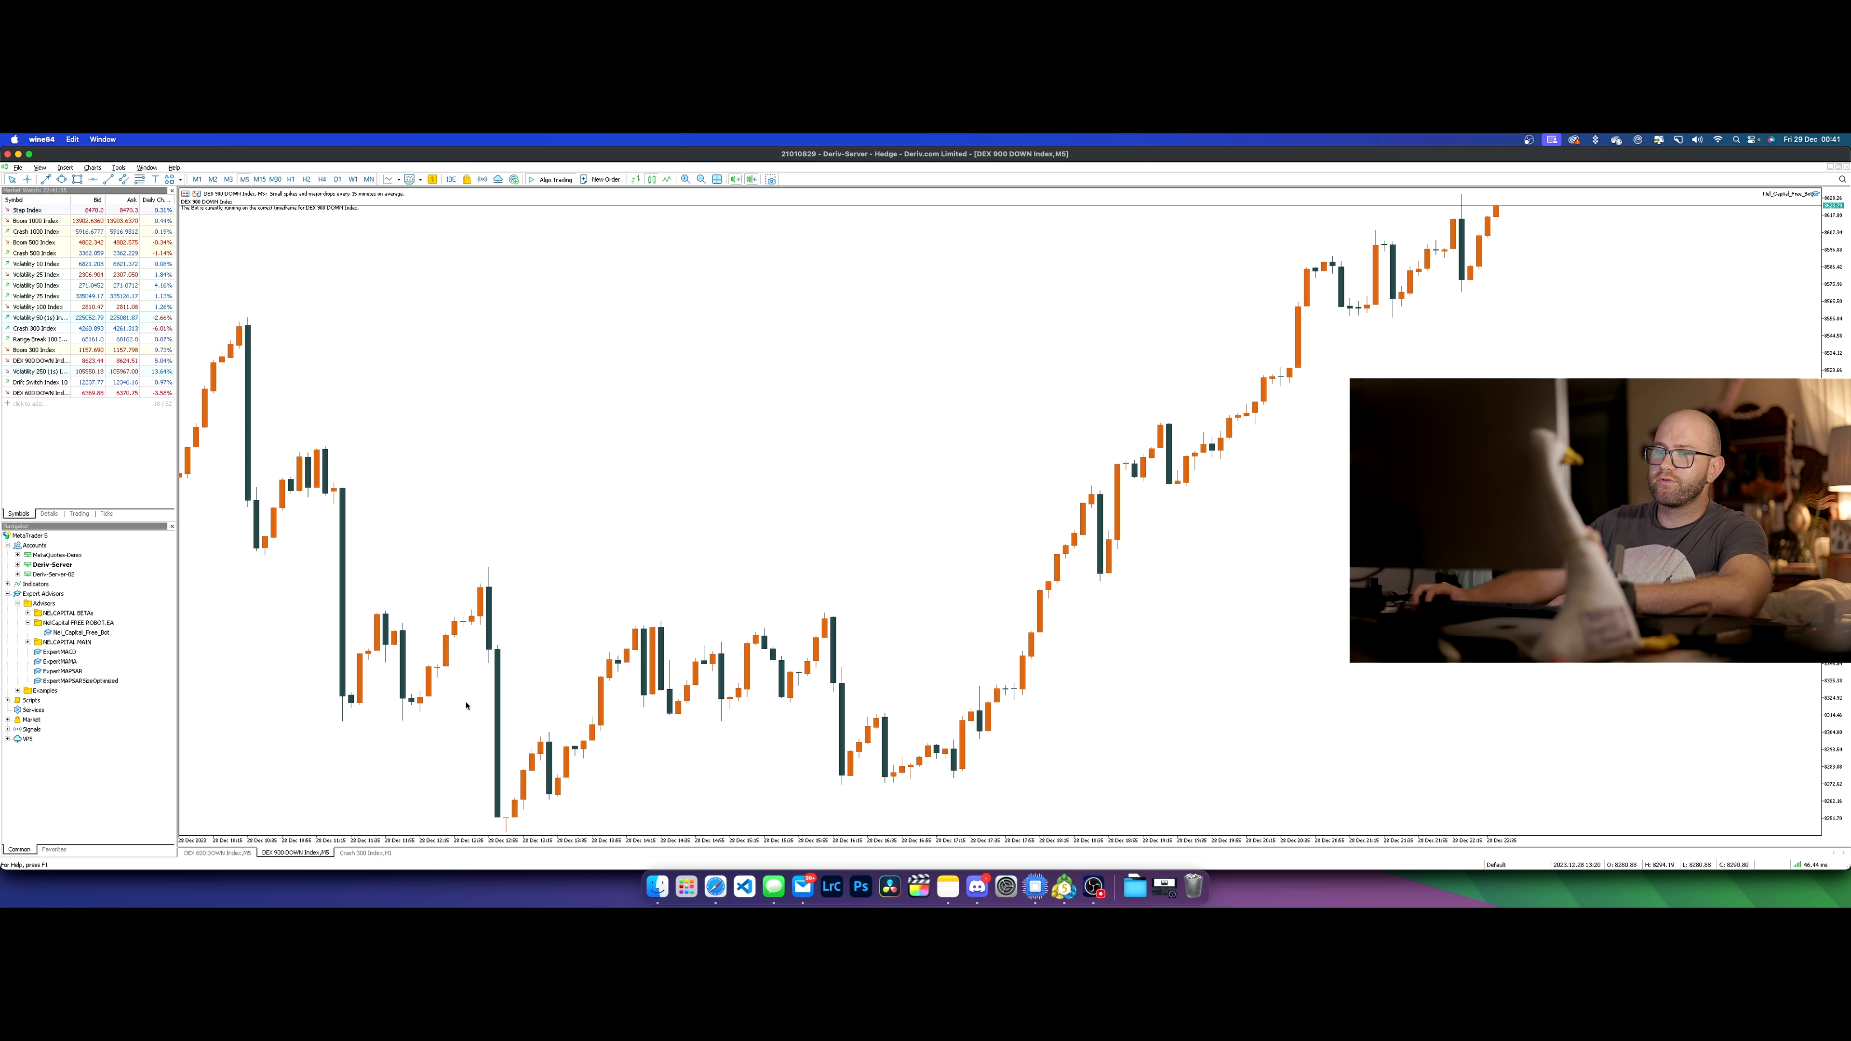
- Attach Nel_Capital_Free_Bot to the Crash 300 Index chart and start it
left_click(362, 852)
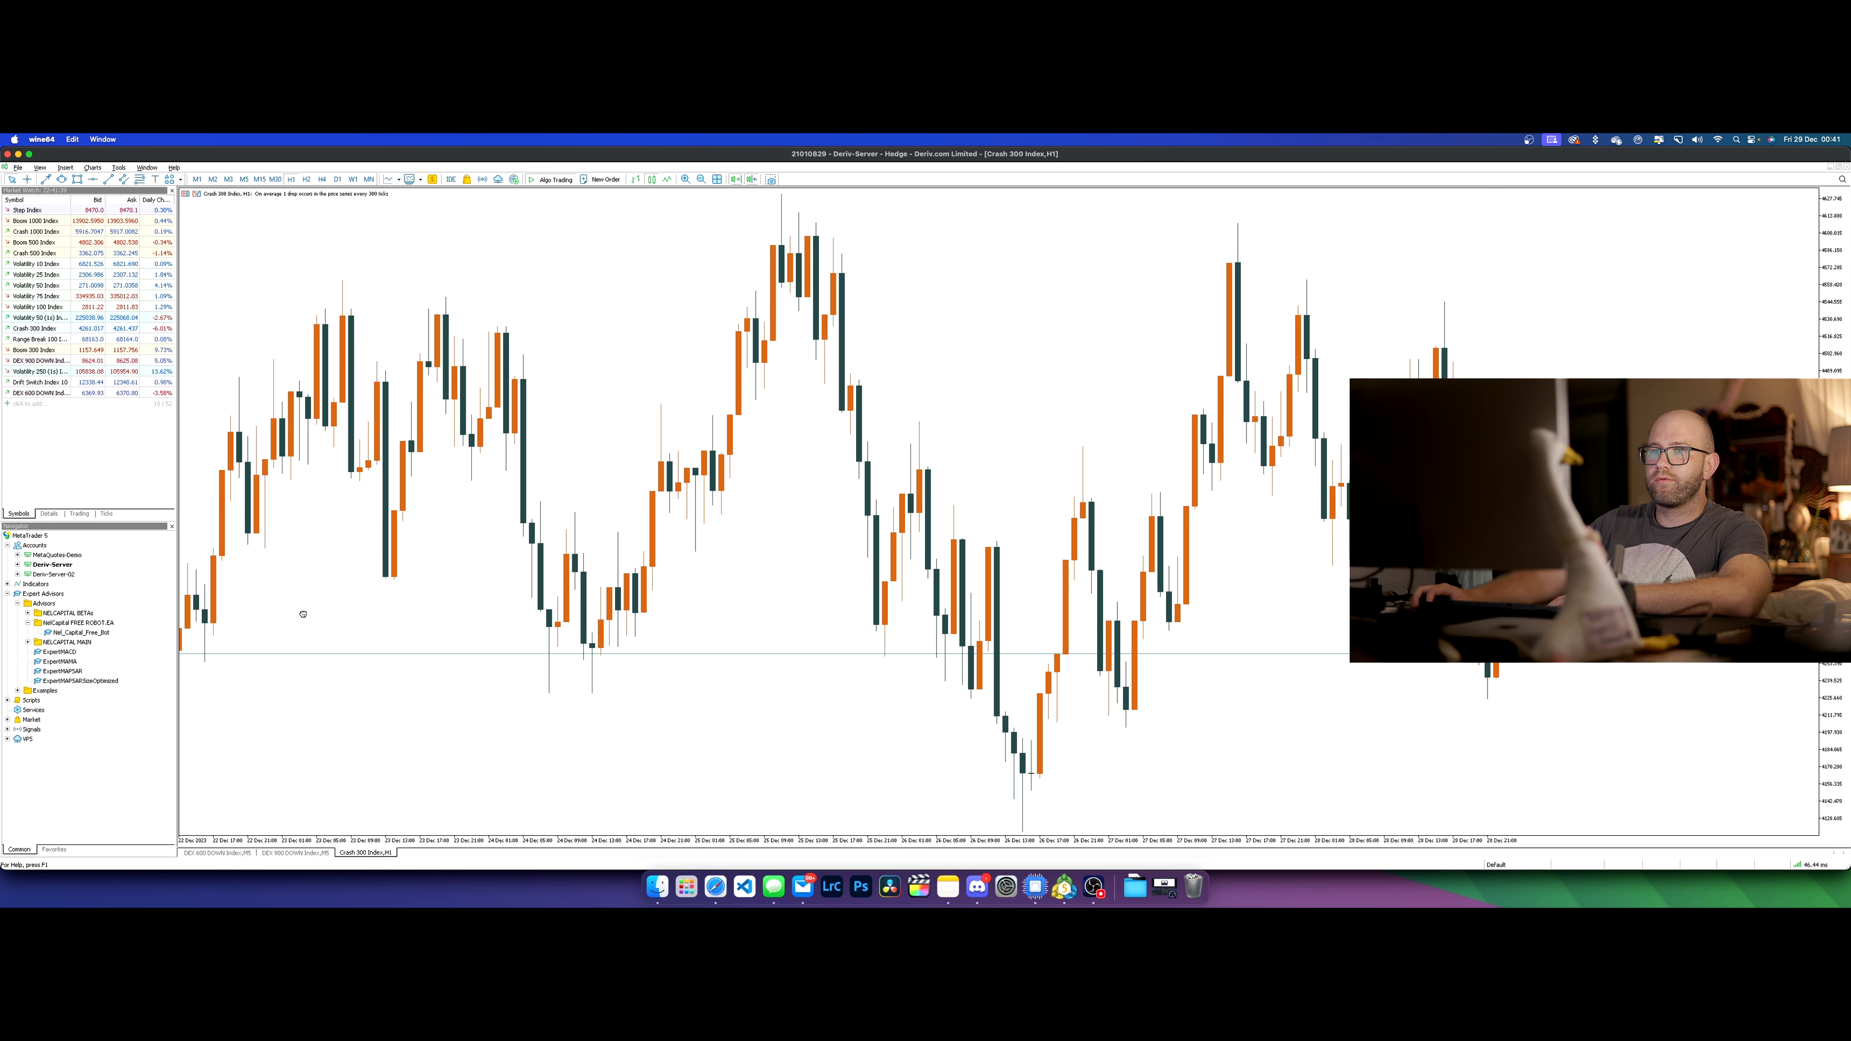
double_click(74, 631)
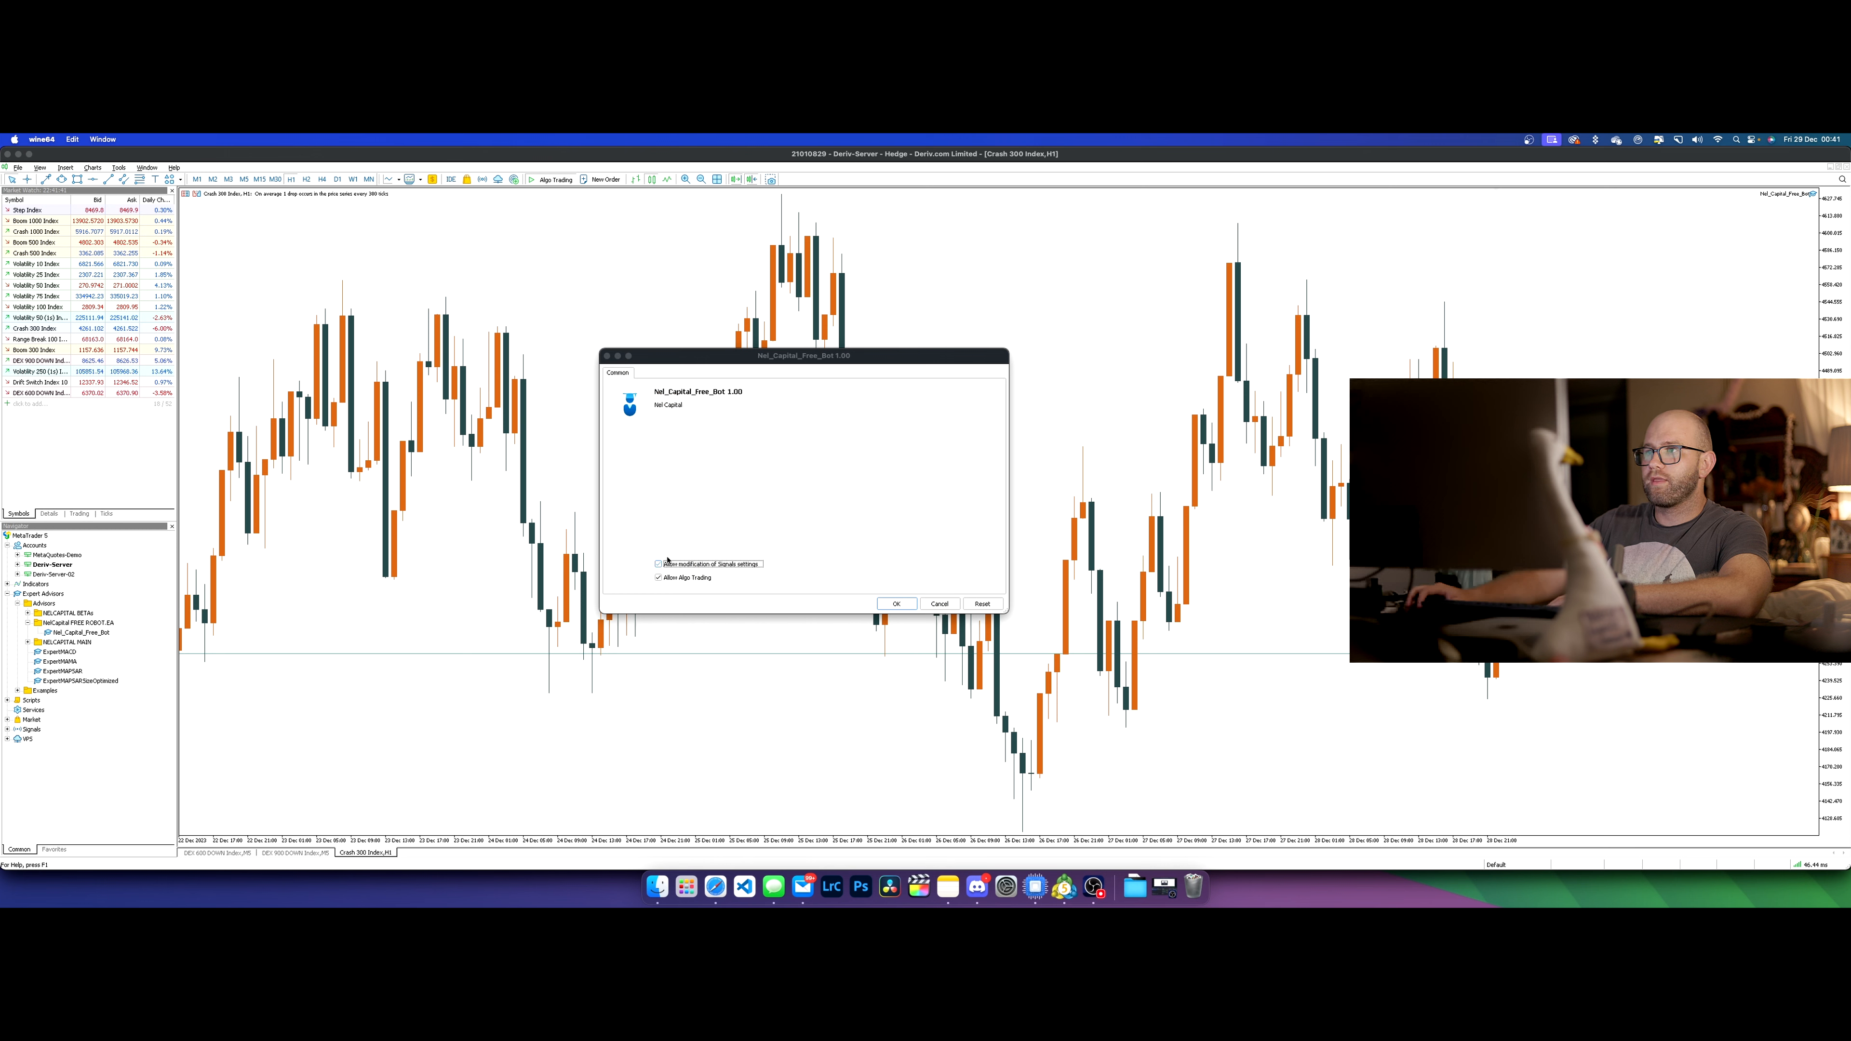
left_click(895, 604)
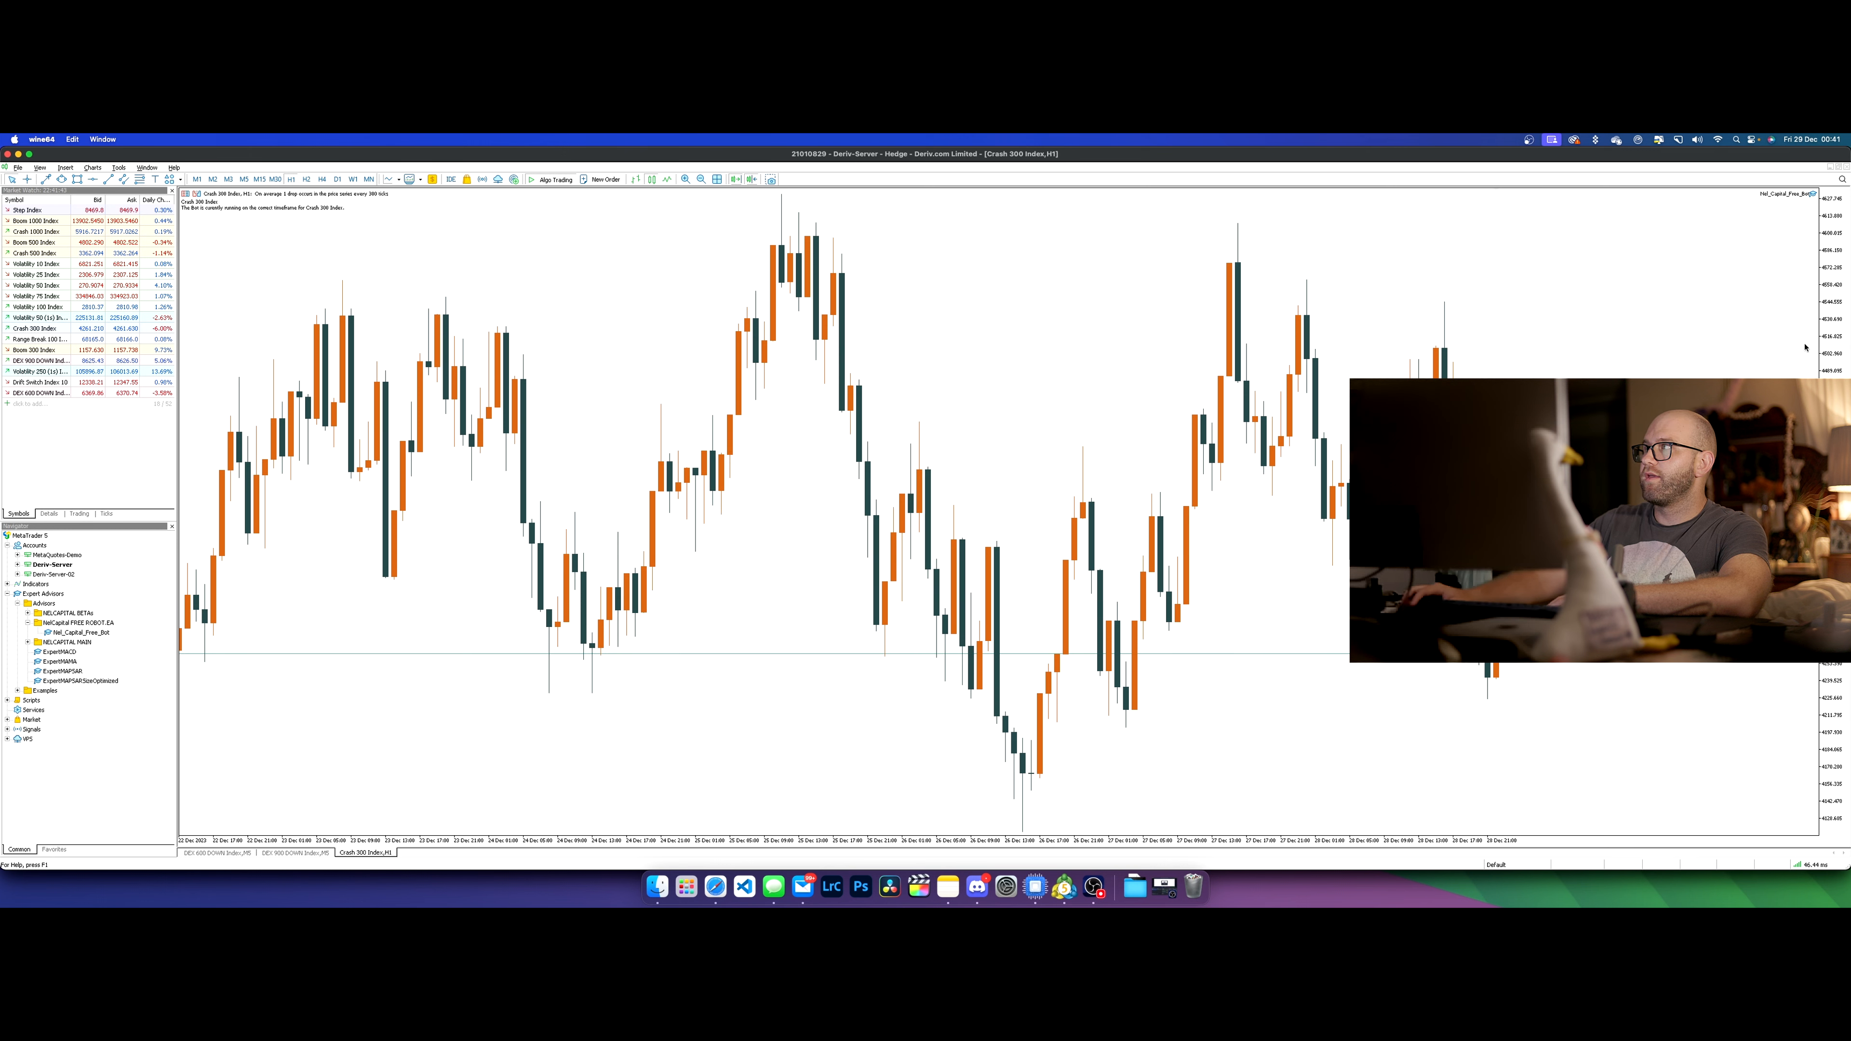